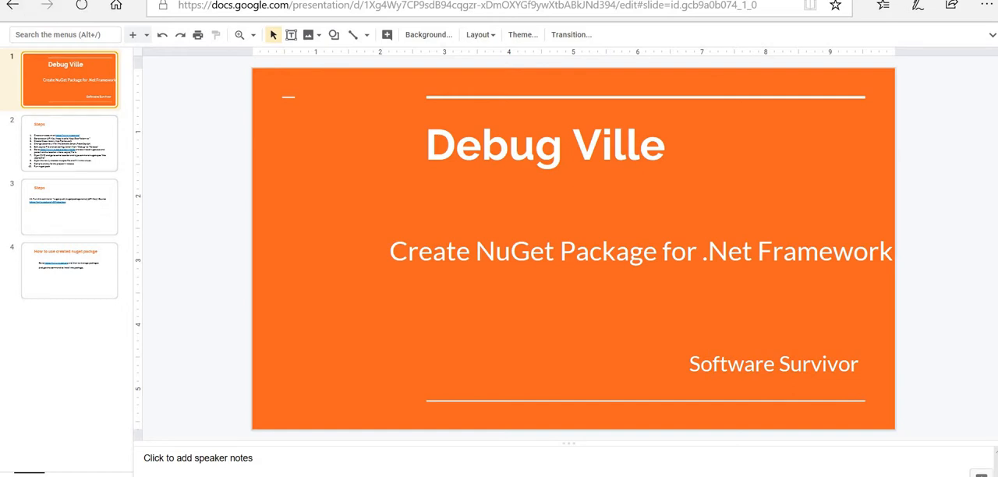
Show the slide listing the ten NuGet packaging steps, then go to nuget.org.
left_click(69, 144)
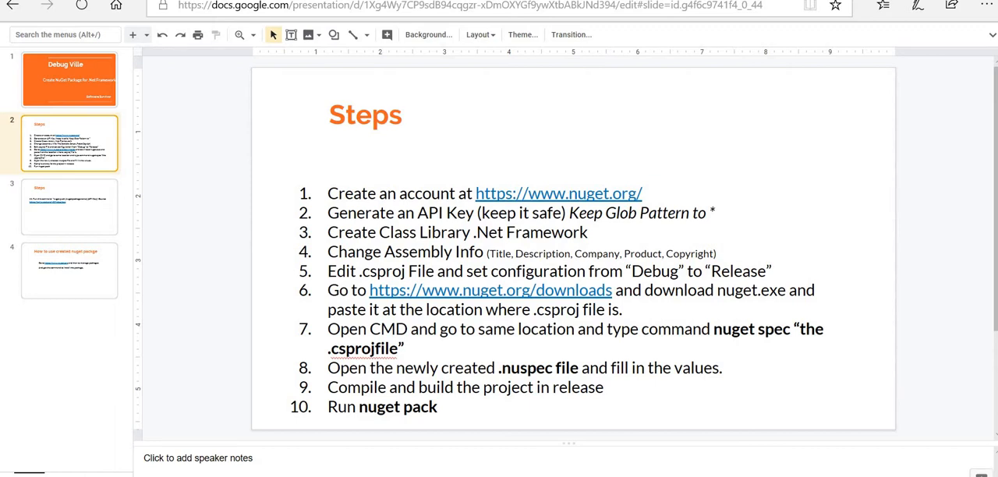
left_click(558, 192)
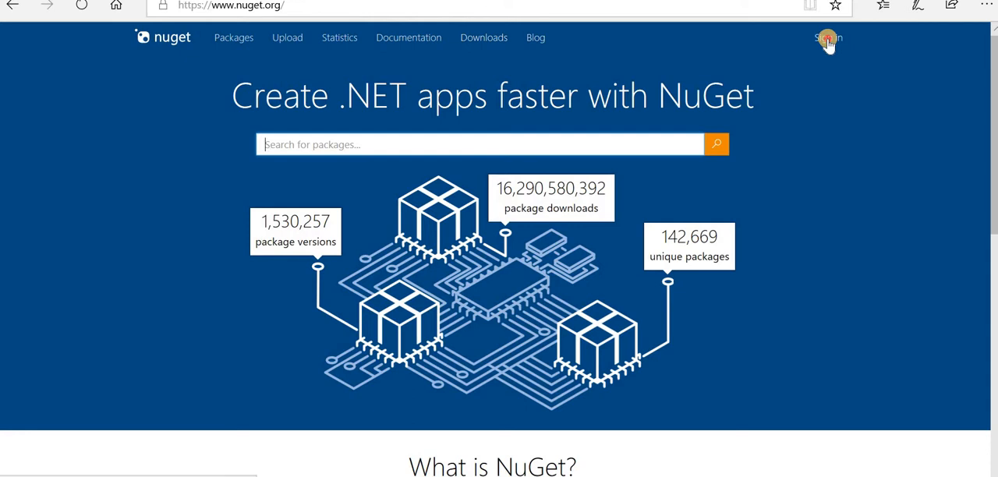
Sign in to nuget.org with a Microsoft account and reach the API Keys page.
left_click(827, 37)
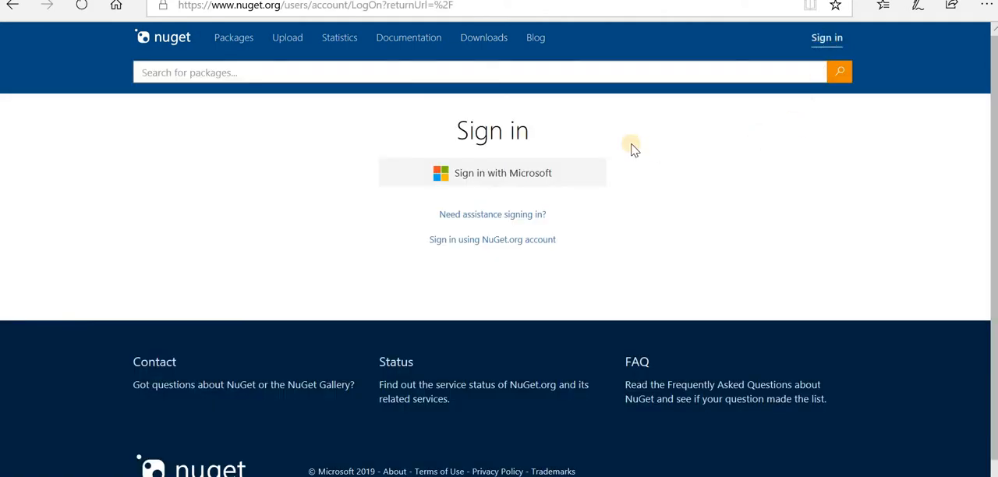
left_click(492, 172)
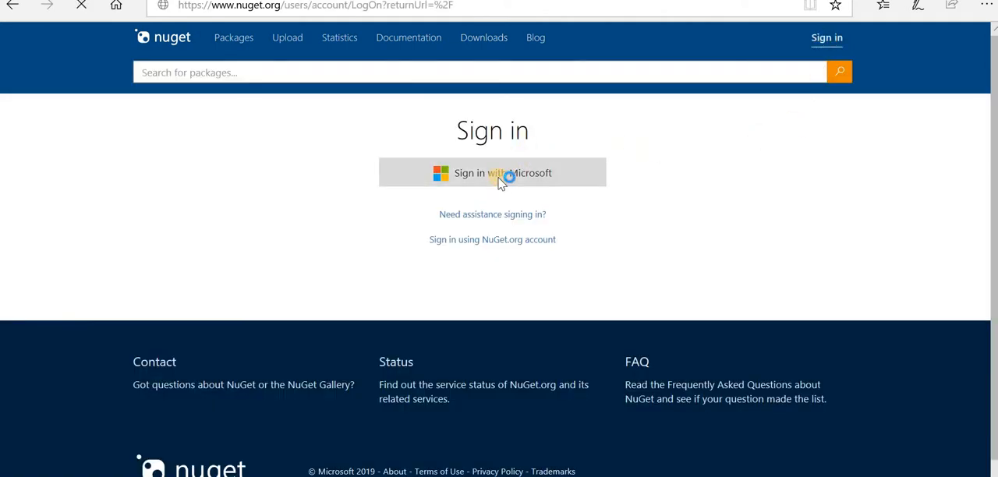
left_click(493, 173)
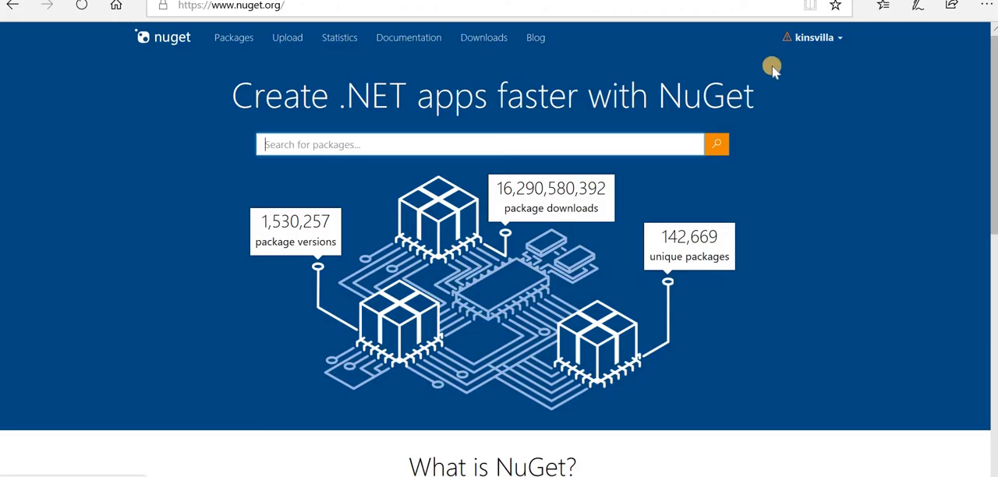
left_click(814, 37)
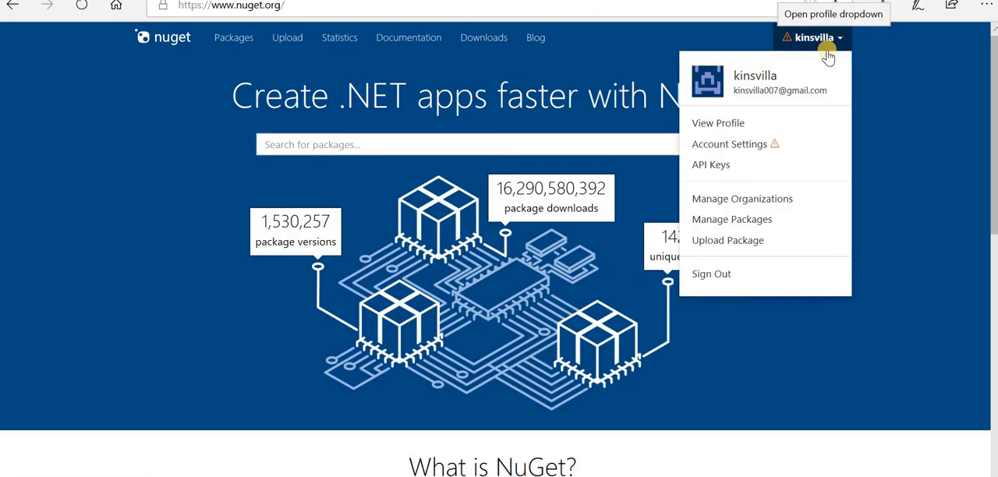
left_click(710, 164)
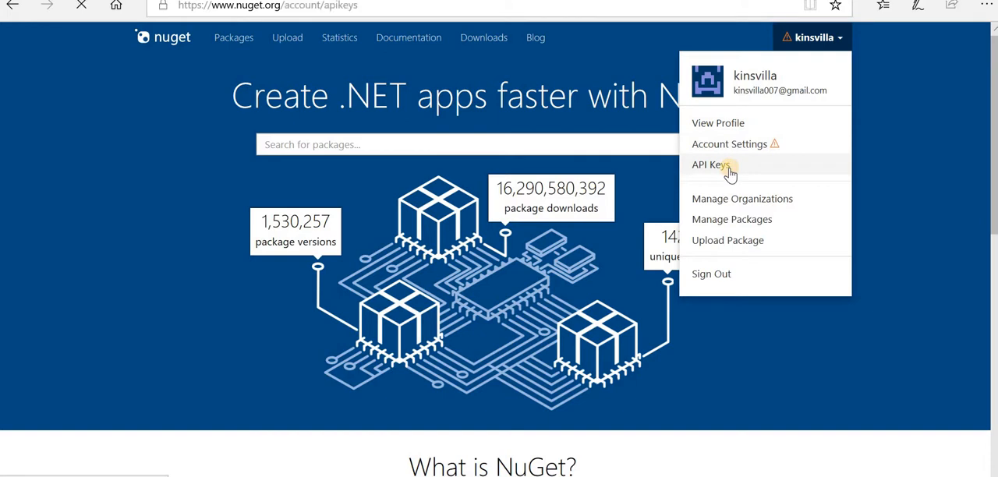
Create the 'debugville' API key with glob pattern * and copy it.
left_click(708, 165)
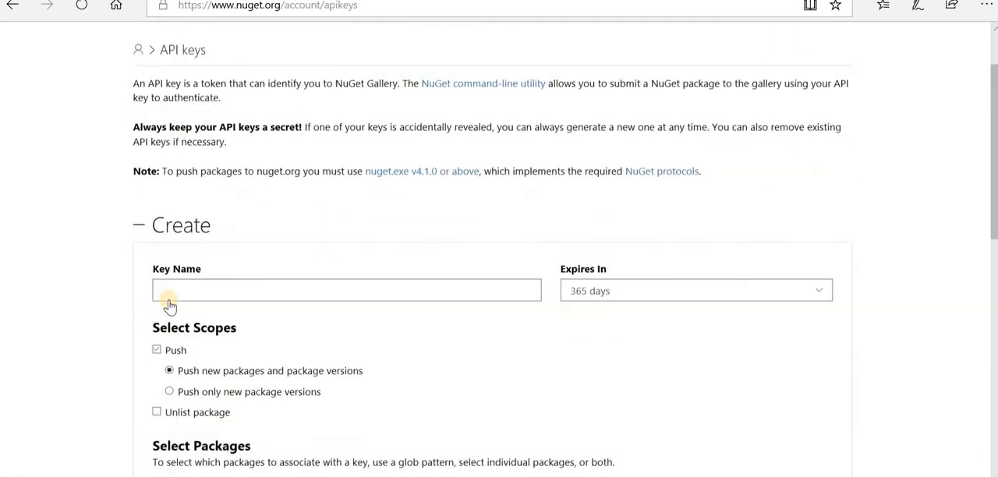
type("debugville")
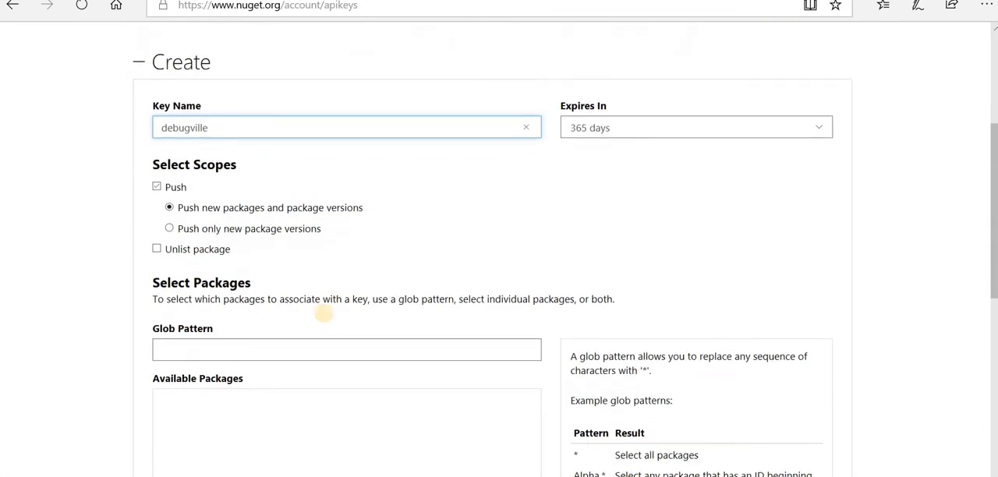
left_click(346, 350)
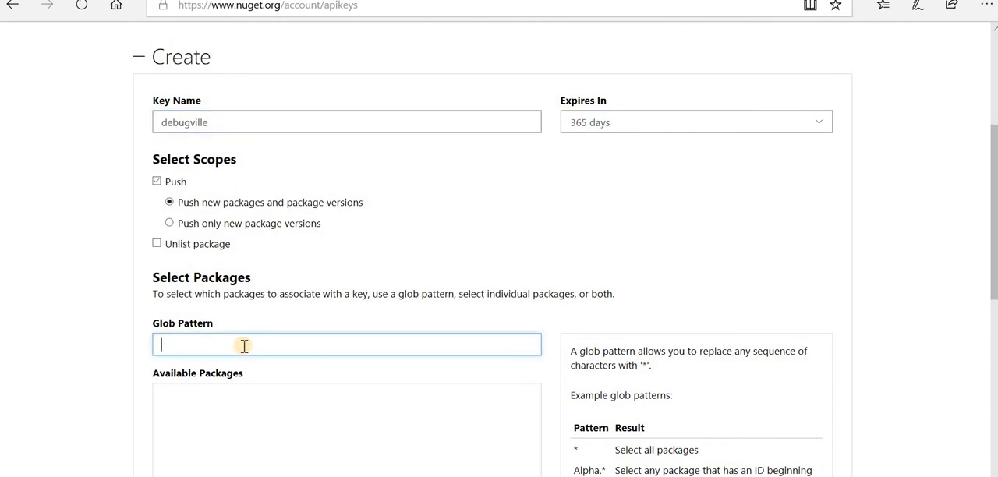
type("*")
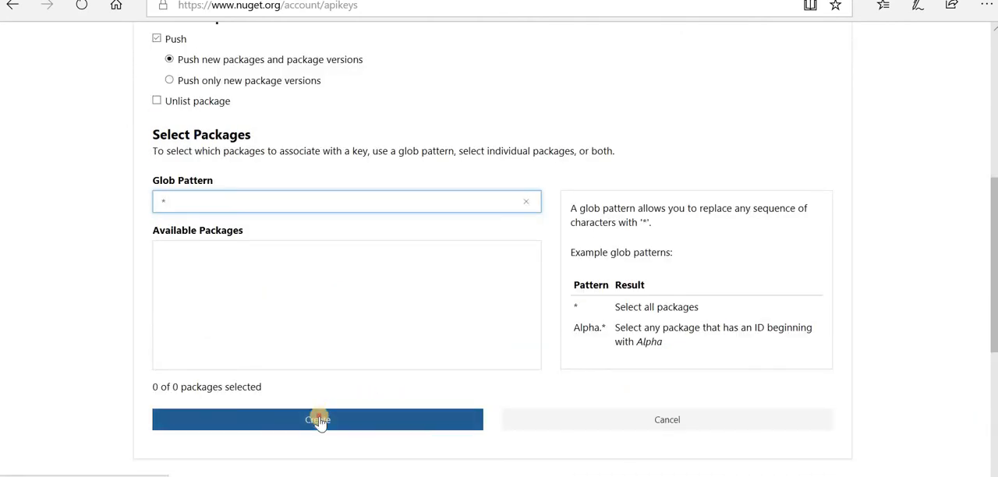
left_click(318, 419)
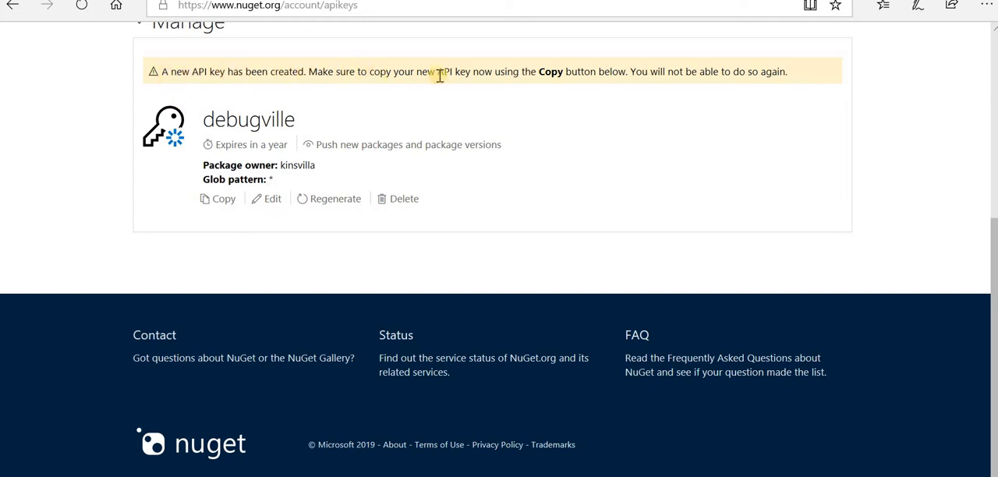
mouse_move(620, 74)
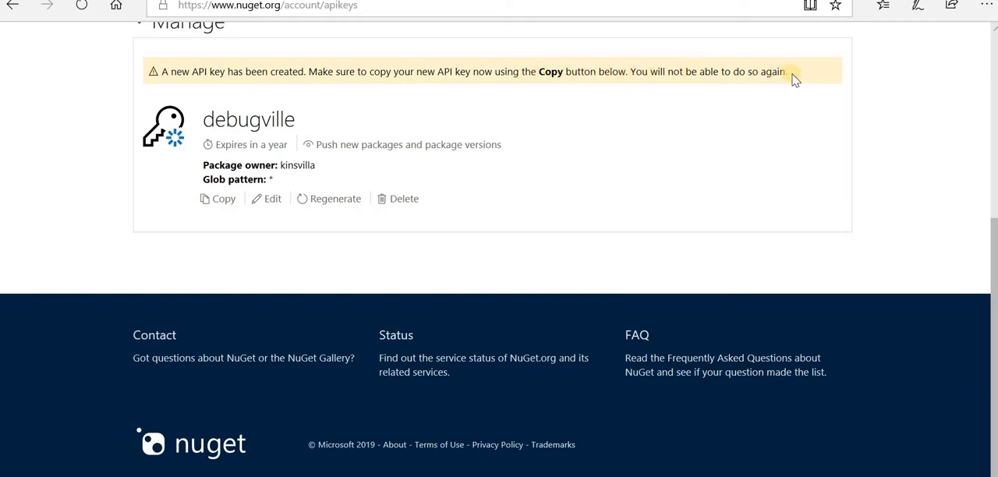
left_click(224, 198)
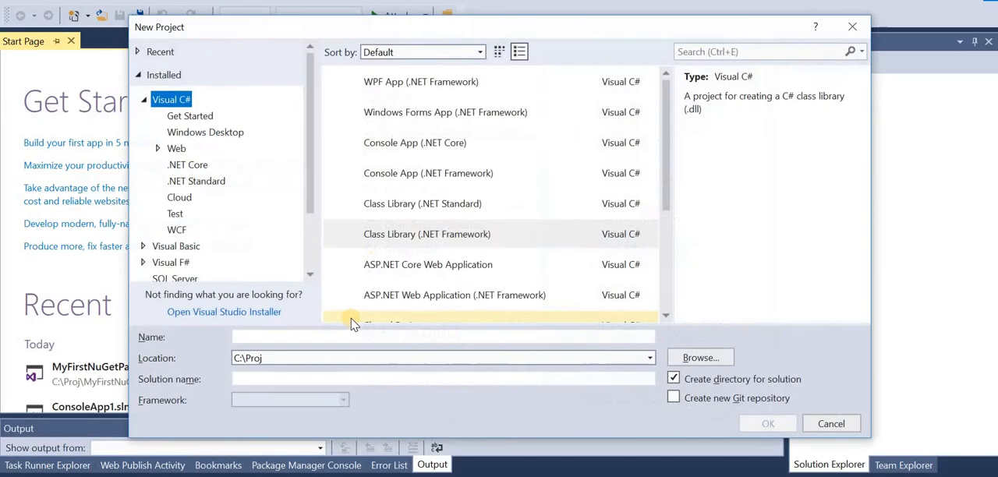
Create class library DebugVillePackage with a Display method printing 'I am learning {input}', then build.
left_click(426, 234)
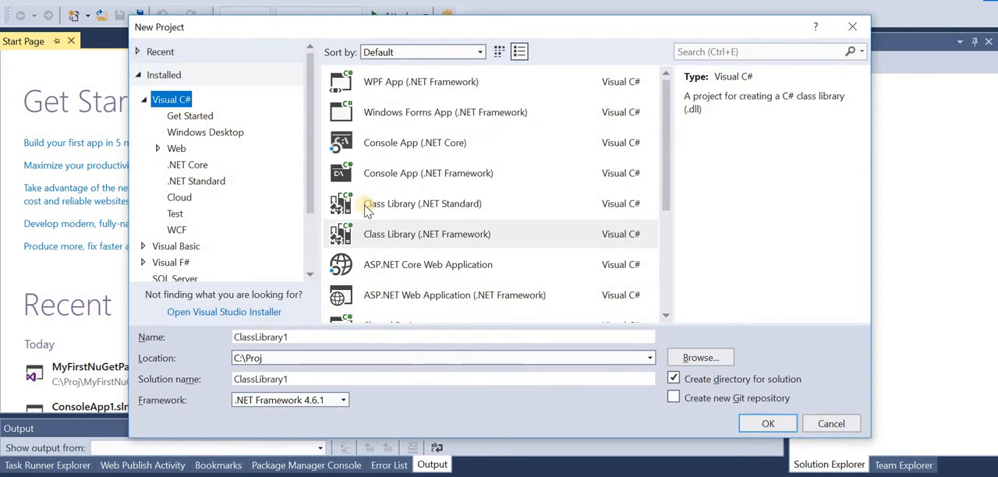
left_click(427, 234)
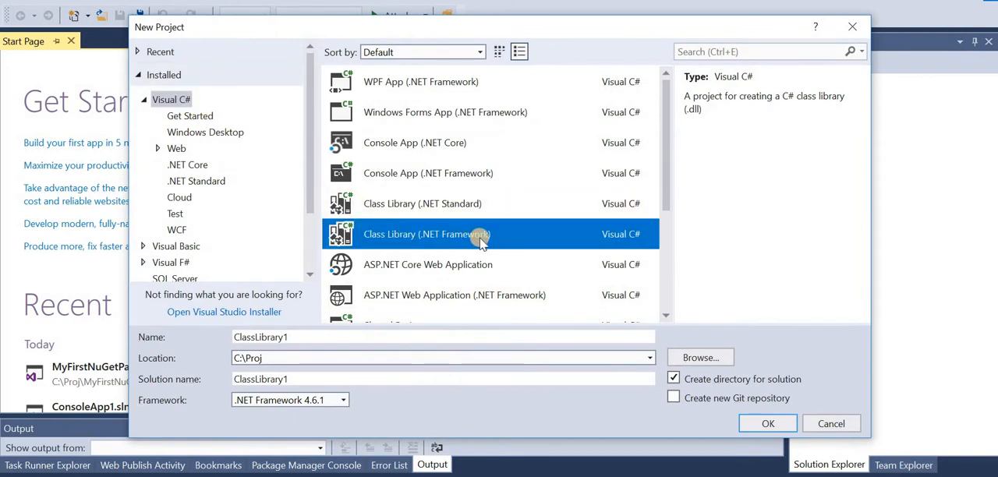
left_click(262, 337)
type("DebugVillePackage")
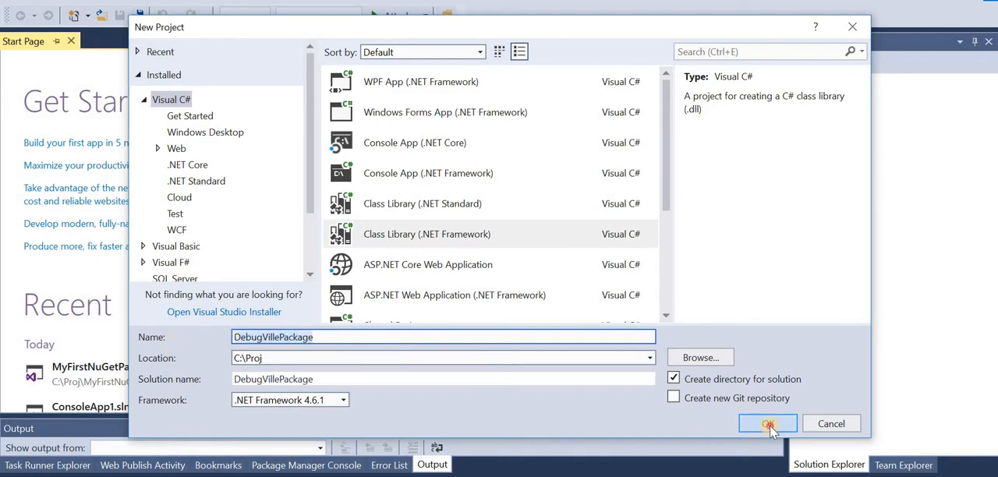
left_click(768, 424)
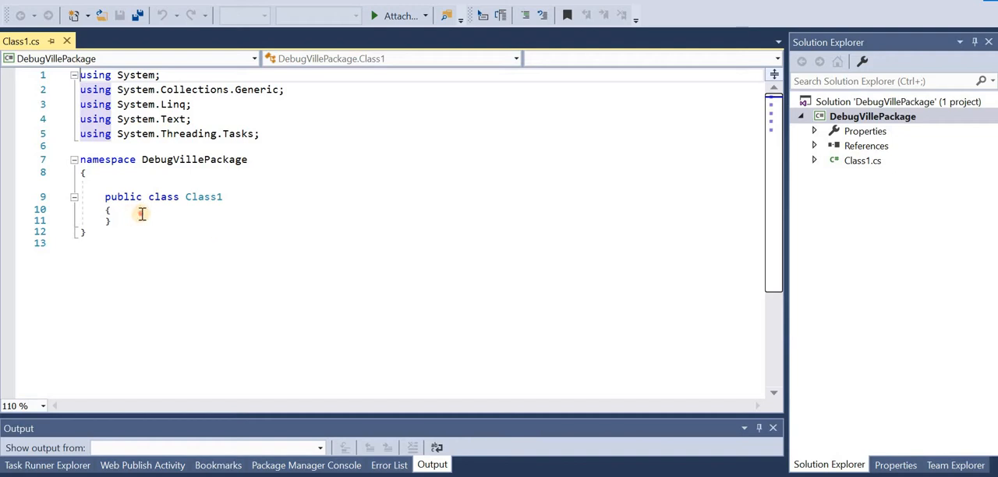
key("Enter")
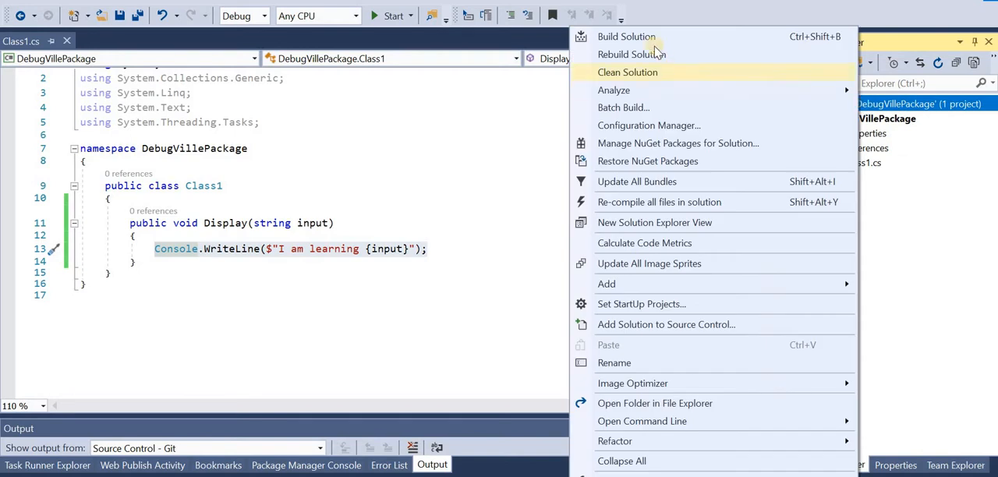
left_click(626, 36)
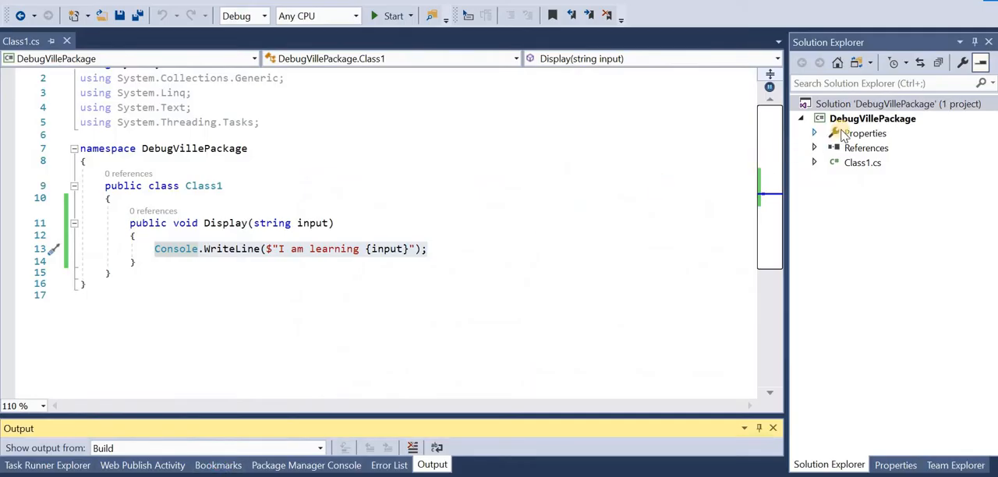
Set assembly Description to 'This is my first package' and Copyright to Debug Ville Inc. 2019.
right_click(873, 118)
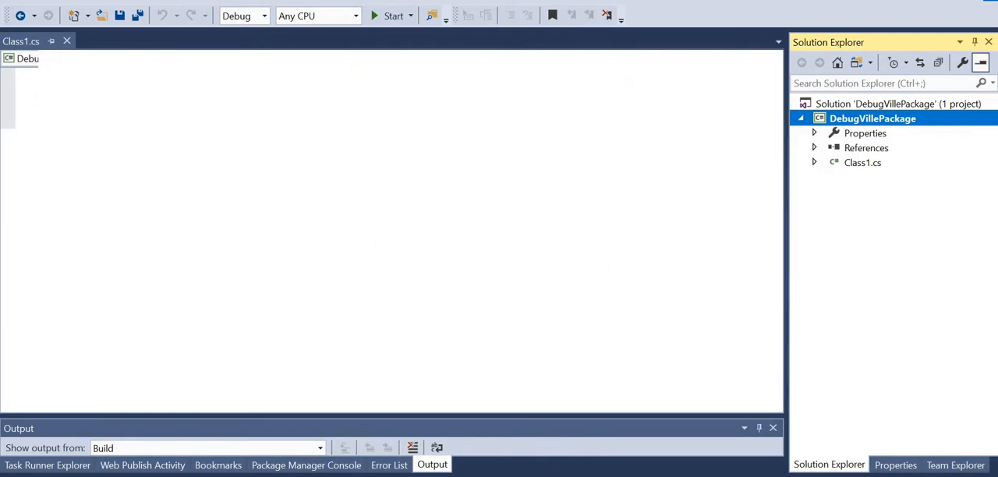
double_click(866, 133)
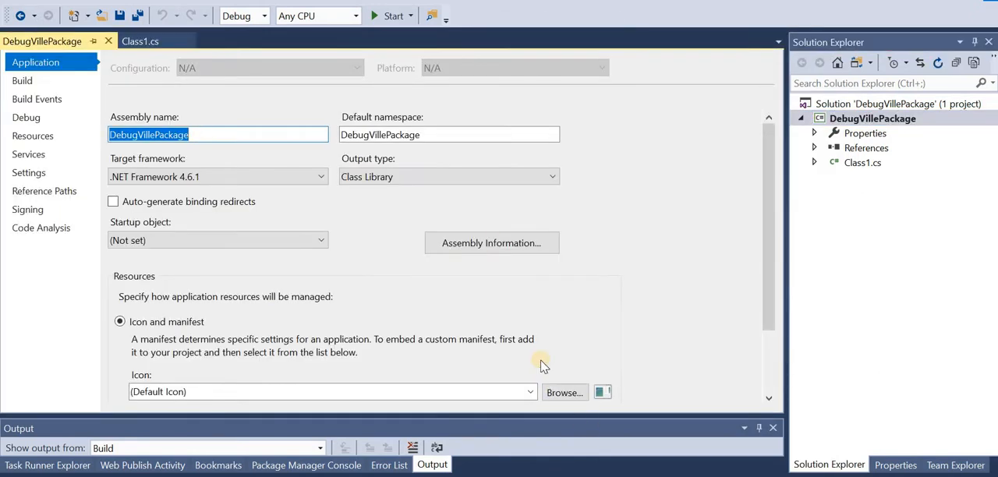
left_click(491, 243)
type("T")
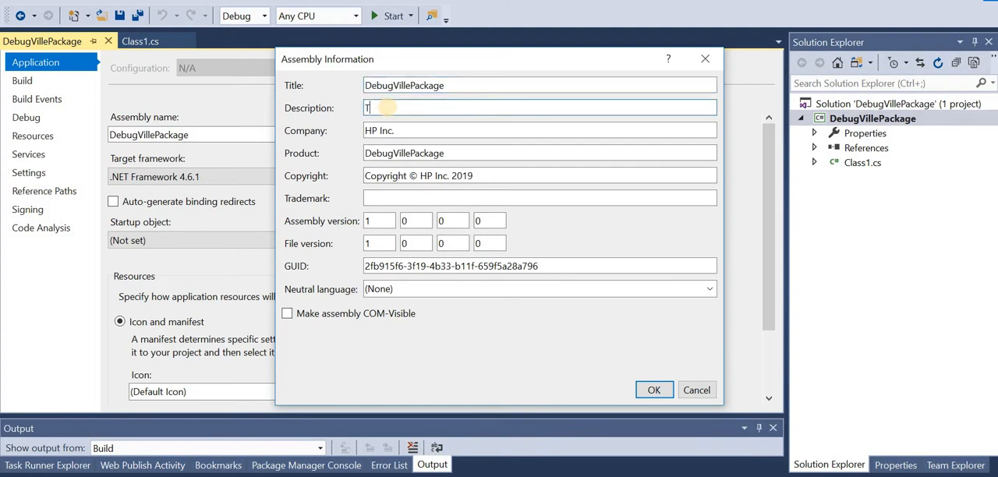
type("his is my first package")
left_click(540, 175)
type("Debug Ville")
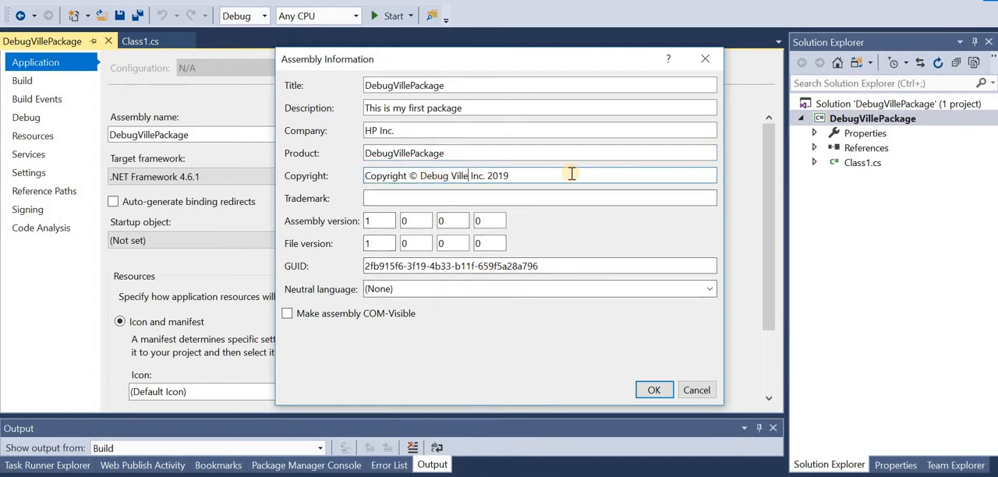
left_click(654, 390)
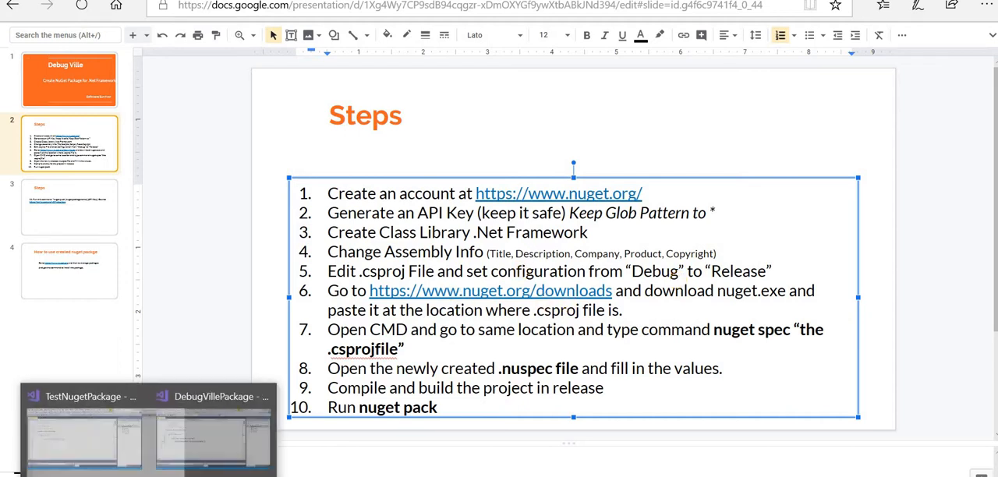
Unload DebugVillePackage and change the .csproj default Configuration from Debug to Release.
left_click(208, 433)
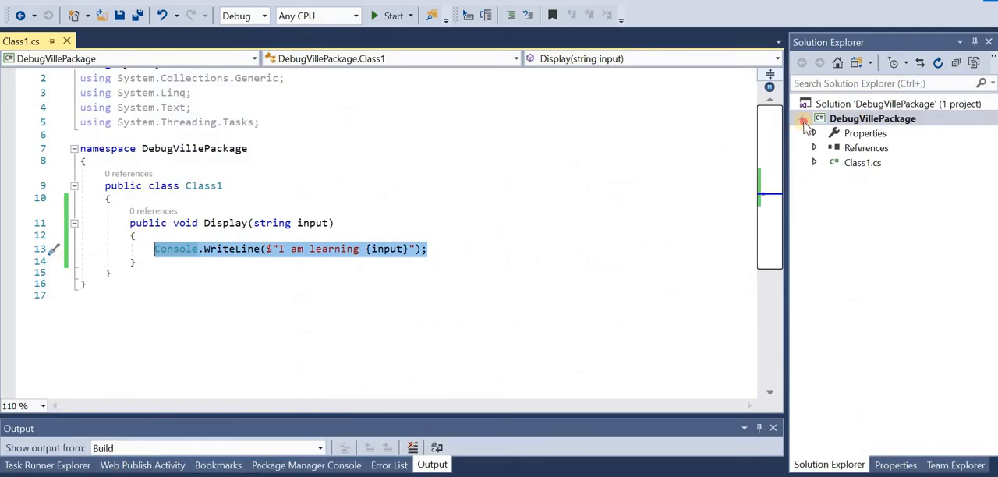
right_click(872, 118)
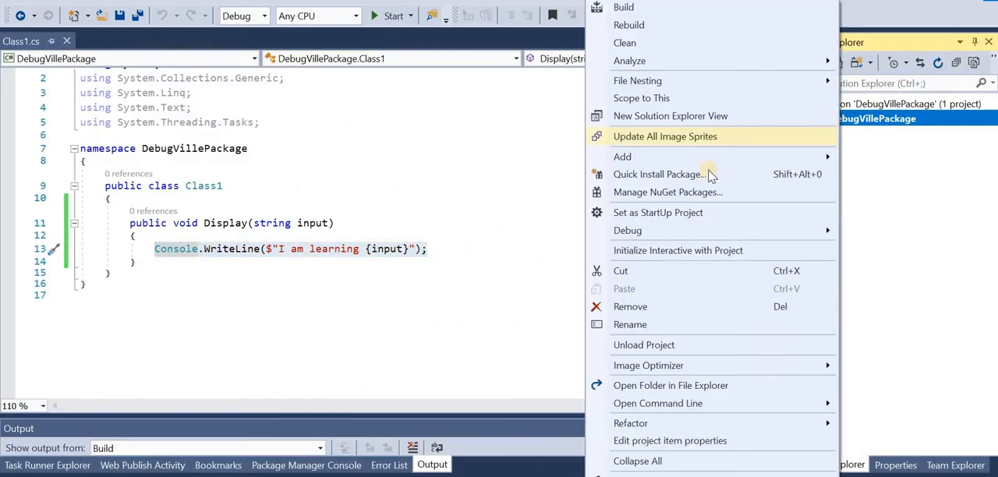
left_click(643, 344)
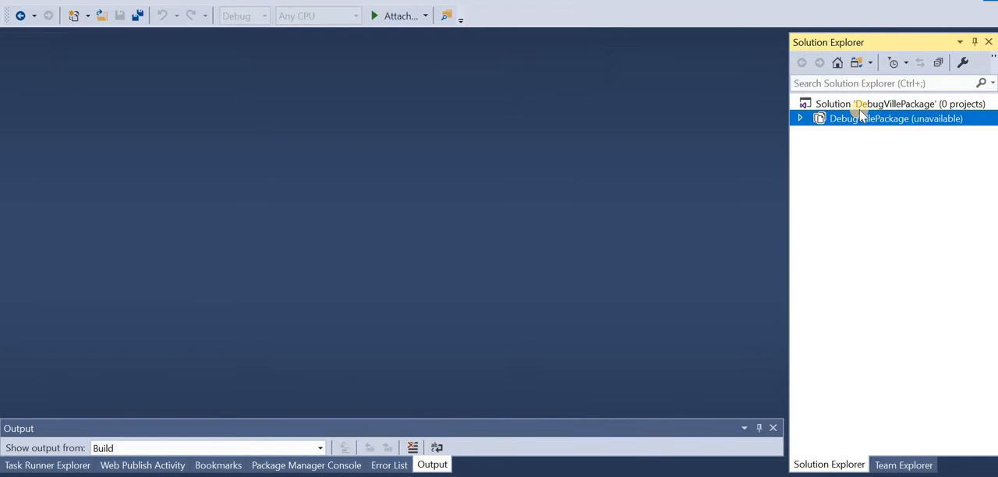
right_click(896, 119)
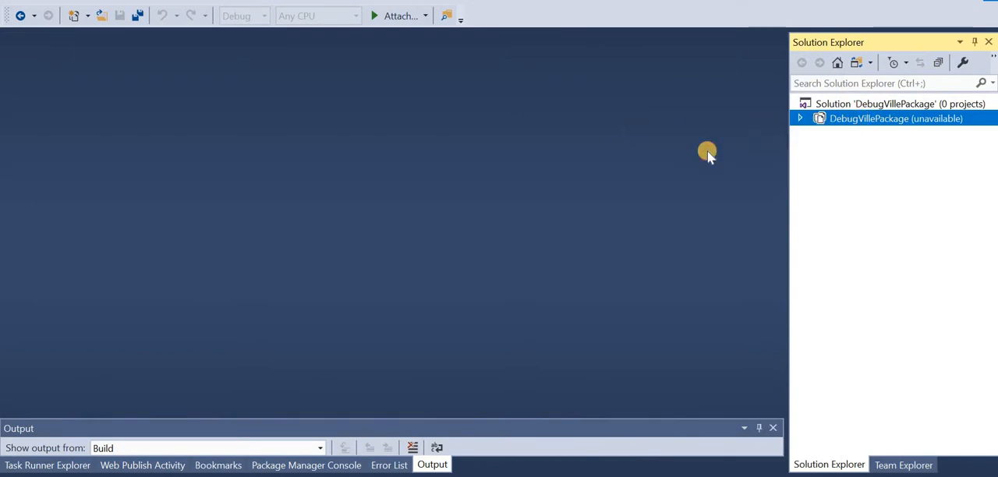
double_click(896, 119)
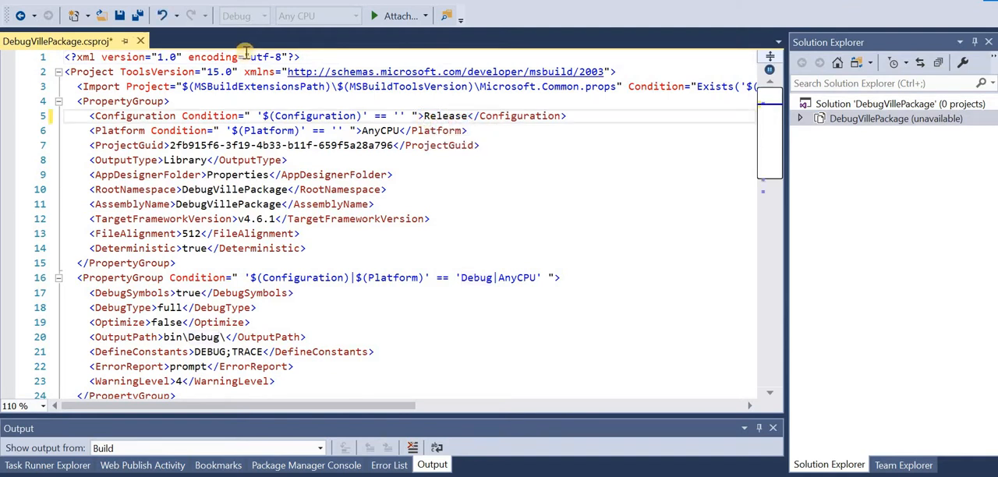
mouse_move(139, 42)
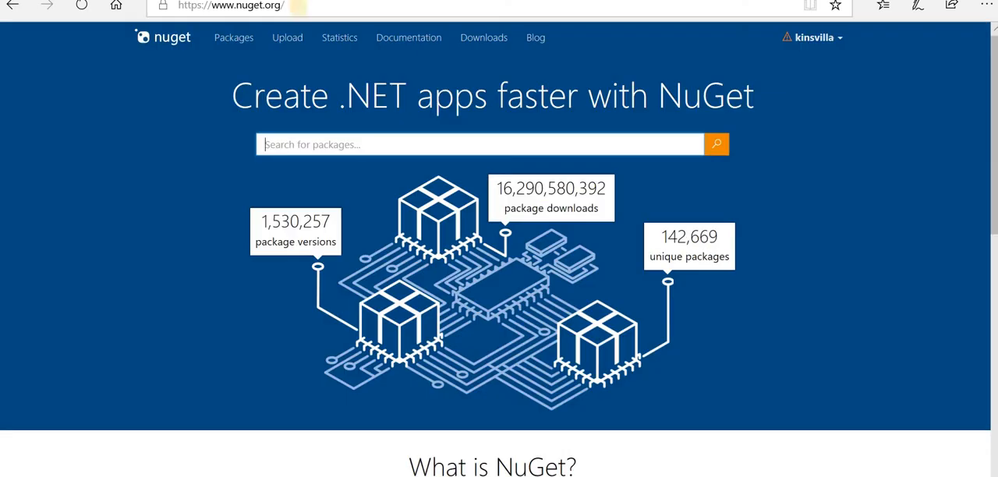
Go to nuget.org/downloads to see the available nuget.exe versions.
left_click(232, 6)
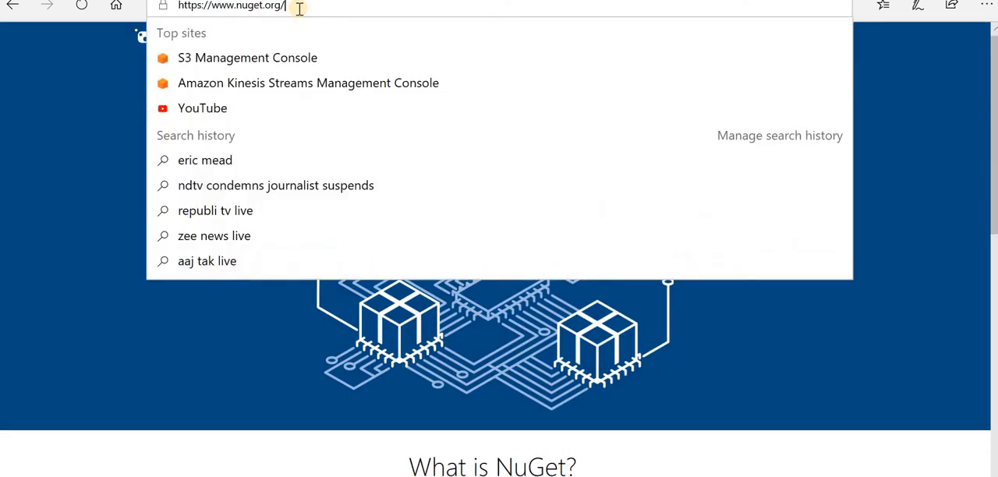
type("downloads")
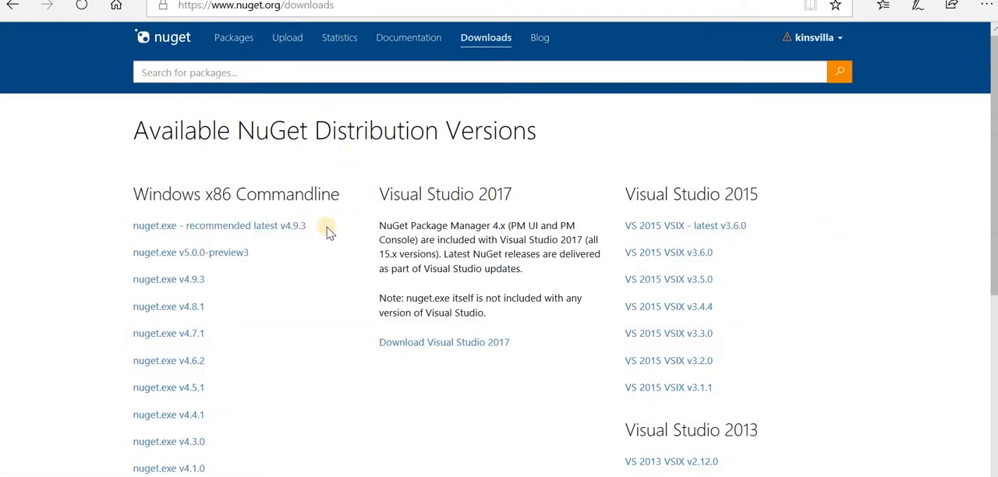
mouse_move(169, 360)
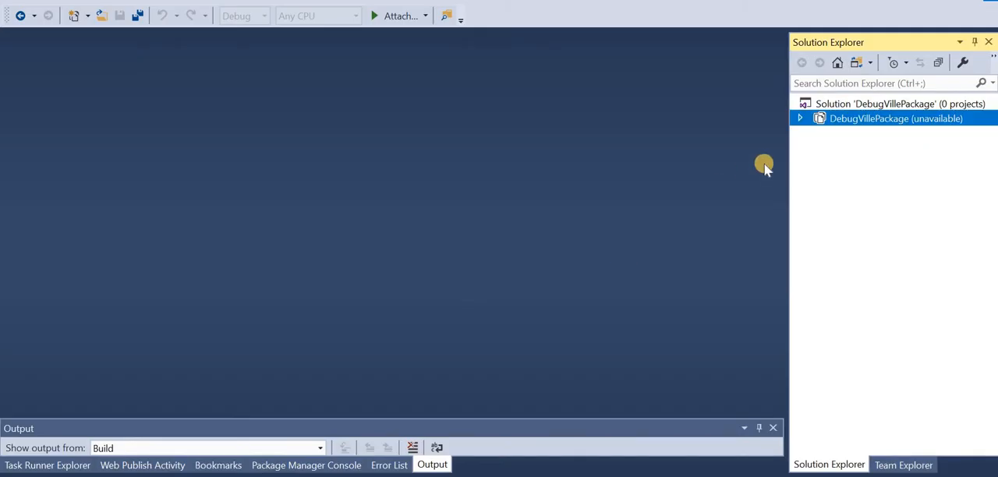
Reload DebugVillePackage, open its folder in File Explorer, and download the recommended latest nuget.exe.
left_click(895, 119)
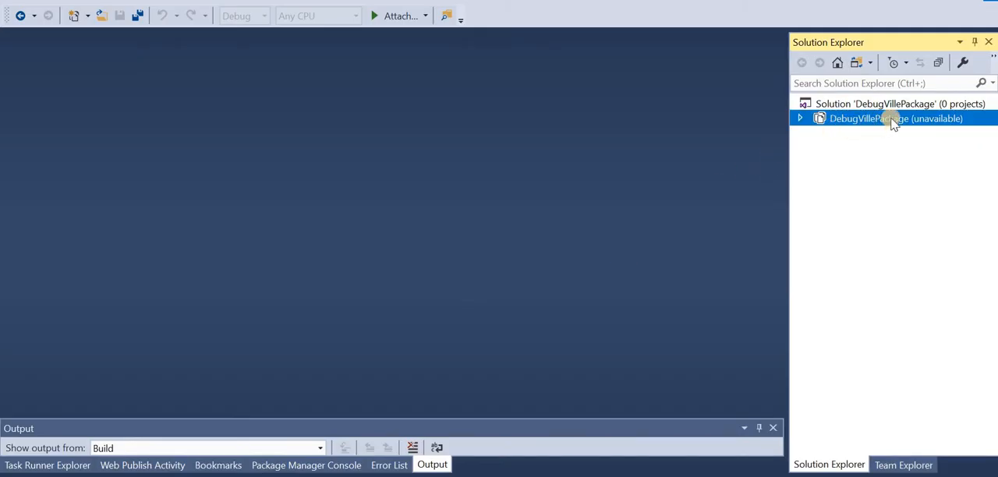
right_click(895, 118)
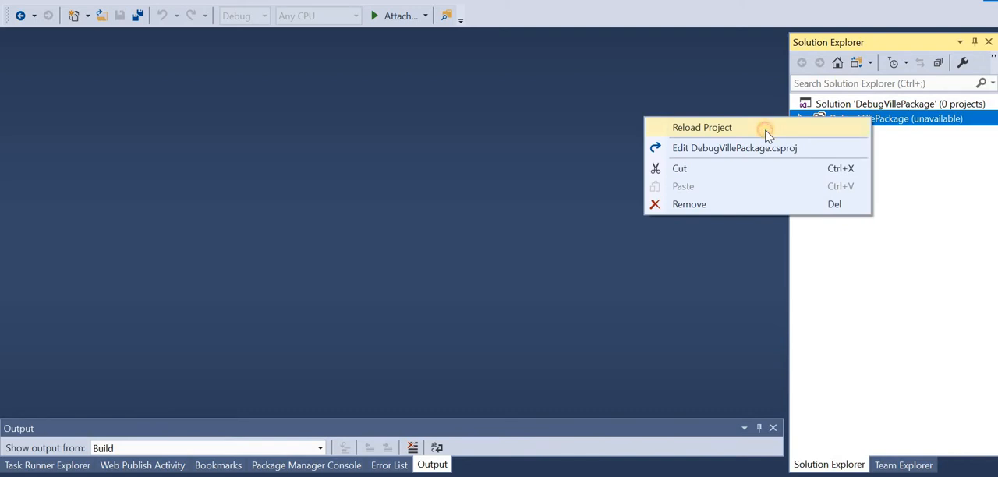
left_click(701, 127)
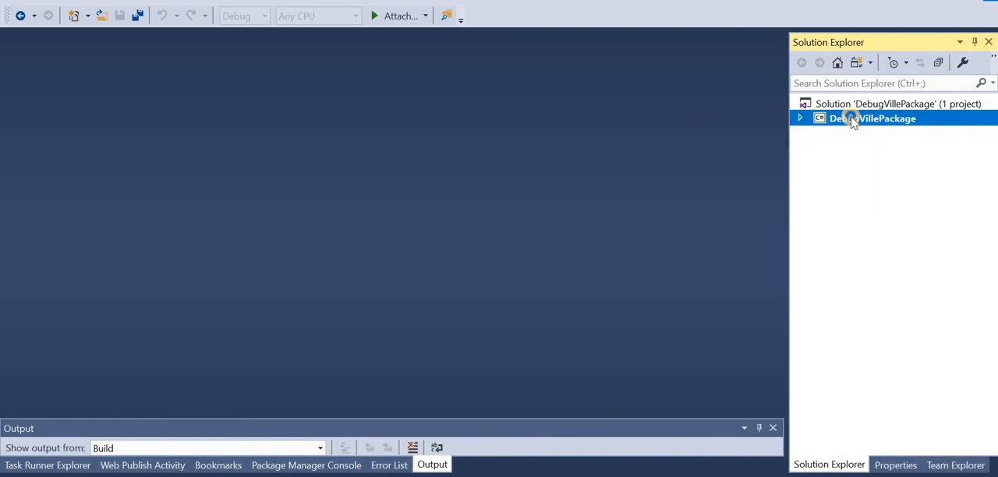
right_click(873, 118)
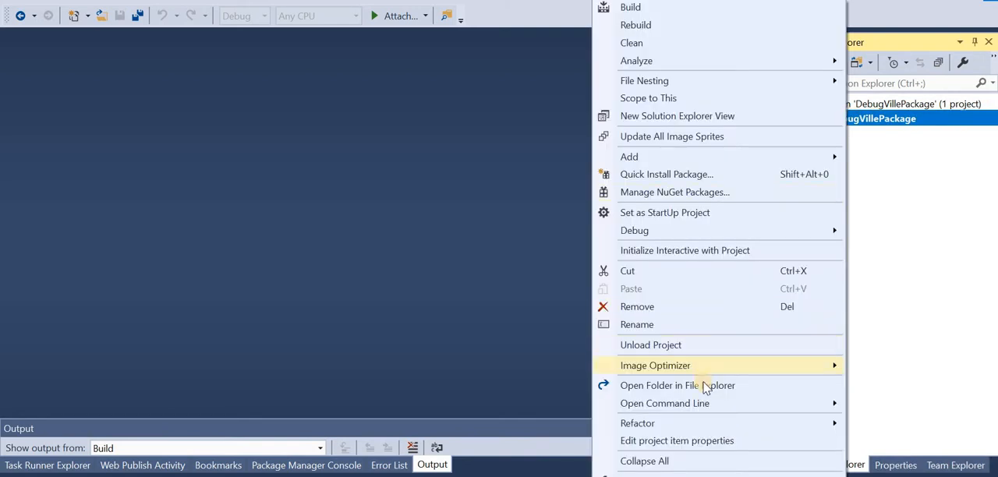
left_click(677, 385)
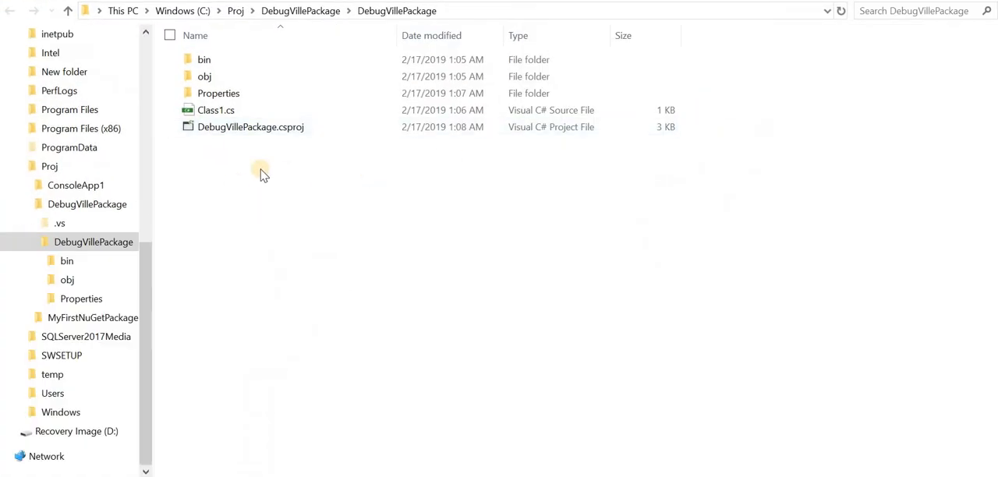
mouse_move(269, 182)
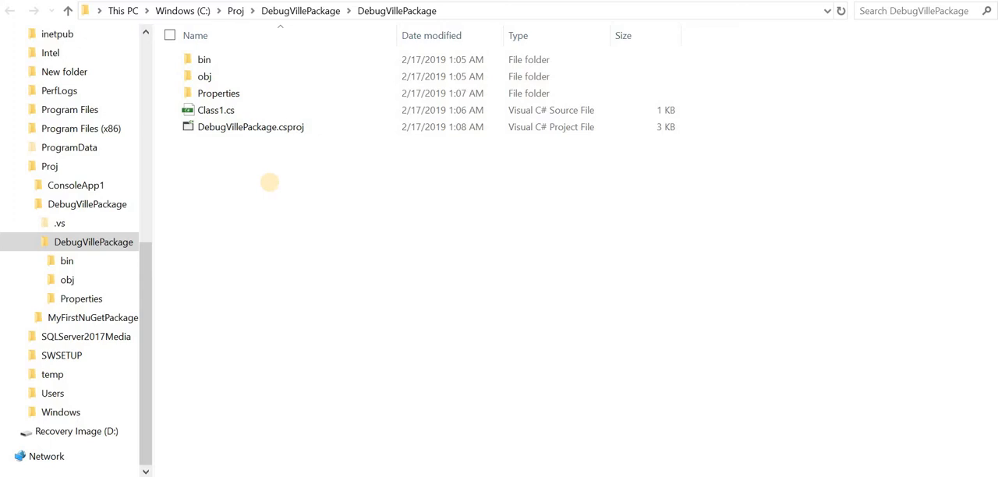
mouse_move(333, 345)
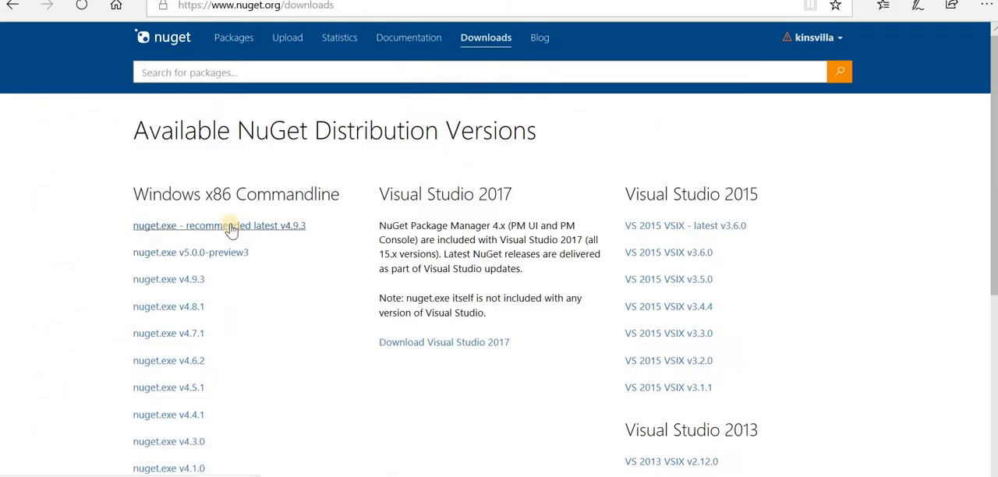
left_click(219, 225)
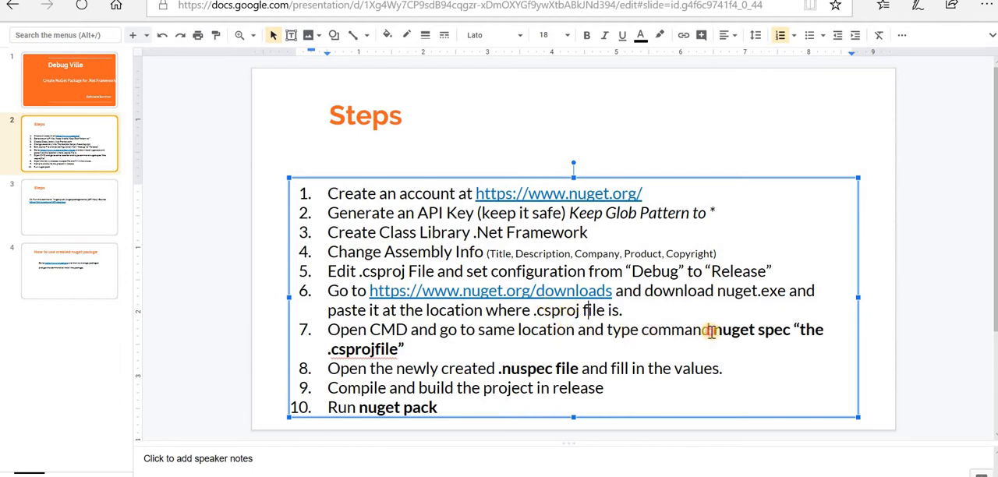
Run 'nuget spec DebugVillePackage.csproj' in the project folder to create DebugVillePackage.nuspec.
double_click(731, 330)
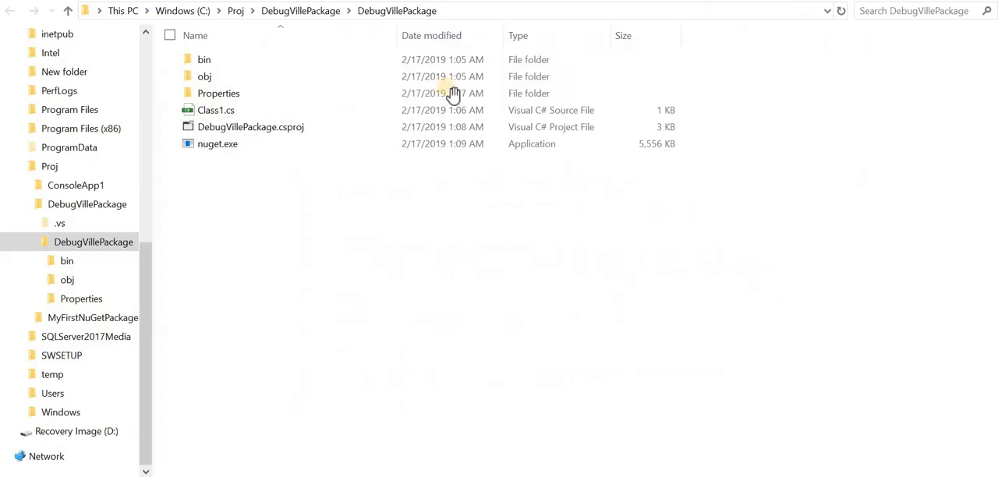
left_click(483, 11)
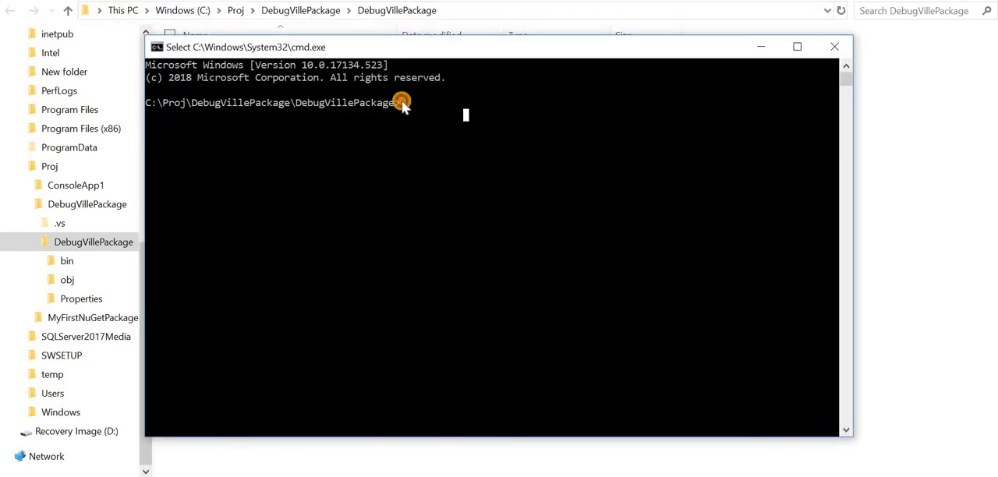
left_click_drag(246, 46, 246, 104)
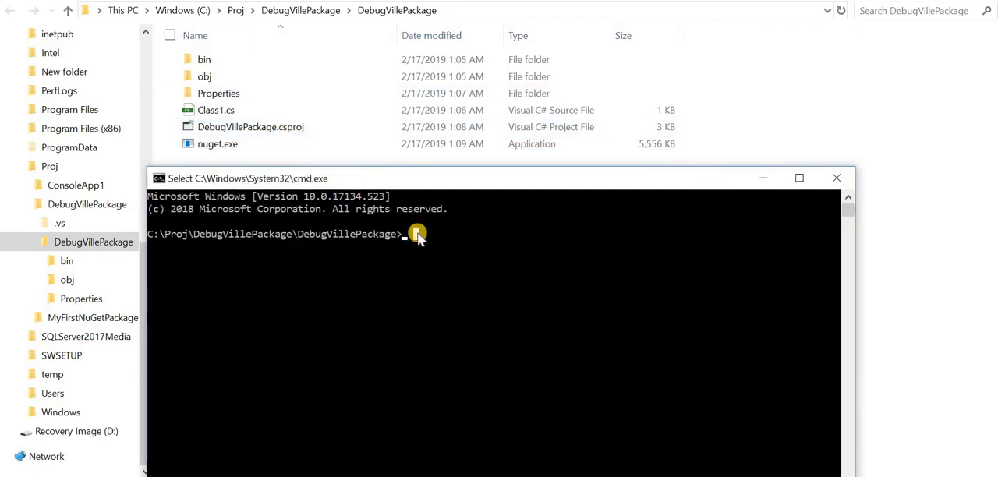
type("nuget spec")
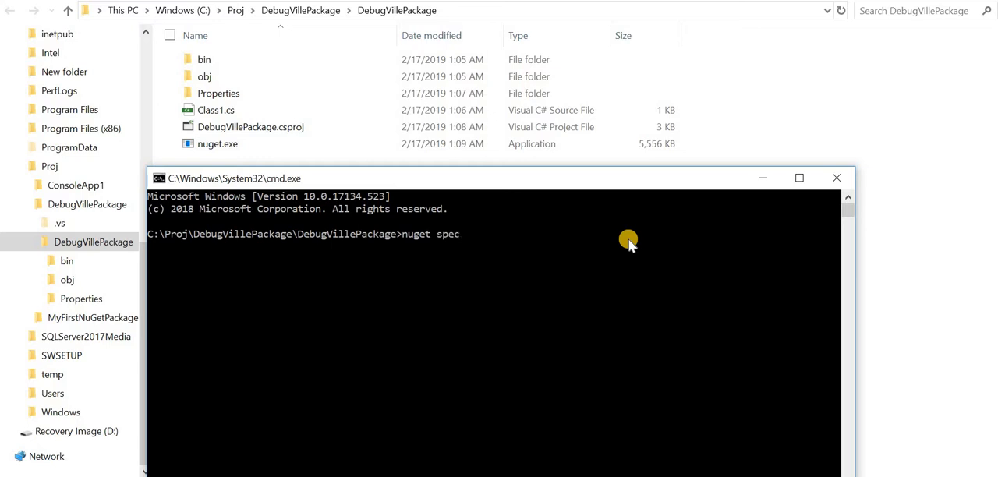
type("DebugVillePackage.csproj")
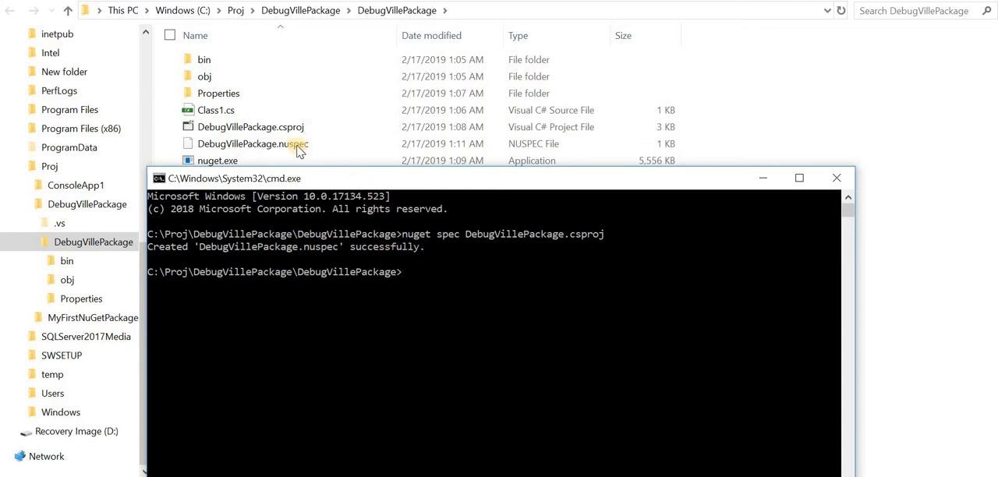
left_click(252, 144)
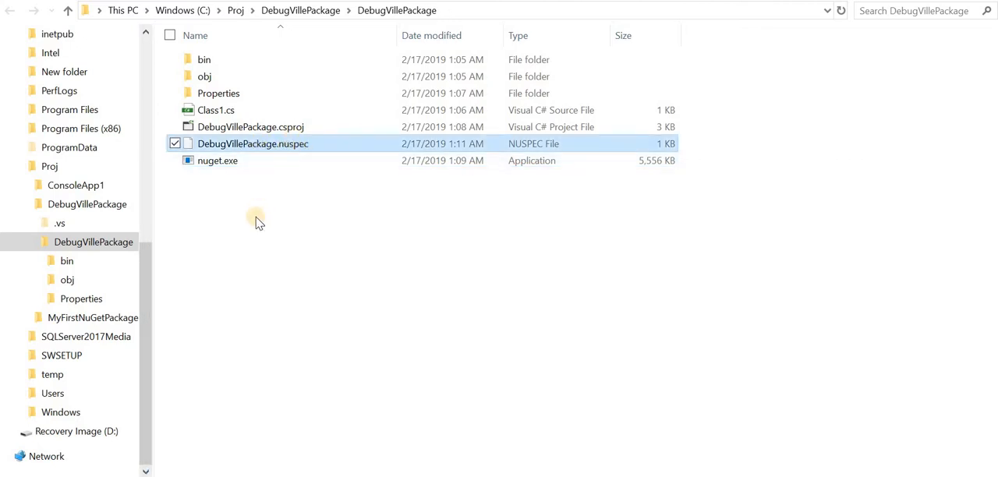
mouse_move(312, 393)
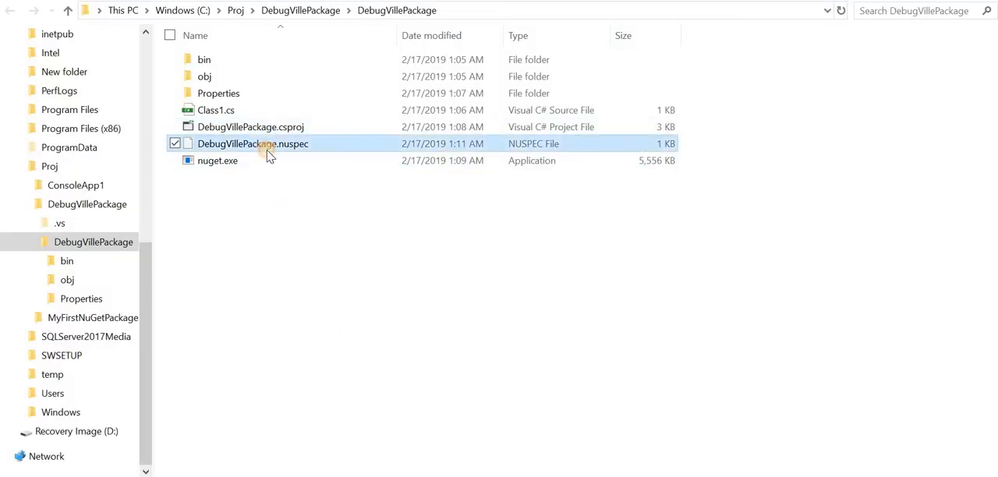
Open DebugVillePackage.nuspec in Notepad++ and replace the Tag1 tag with 'C# Package'.
right_click(252, 143)
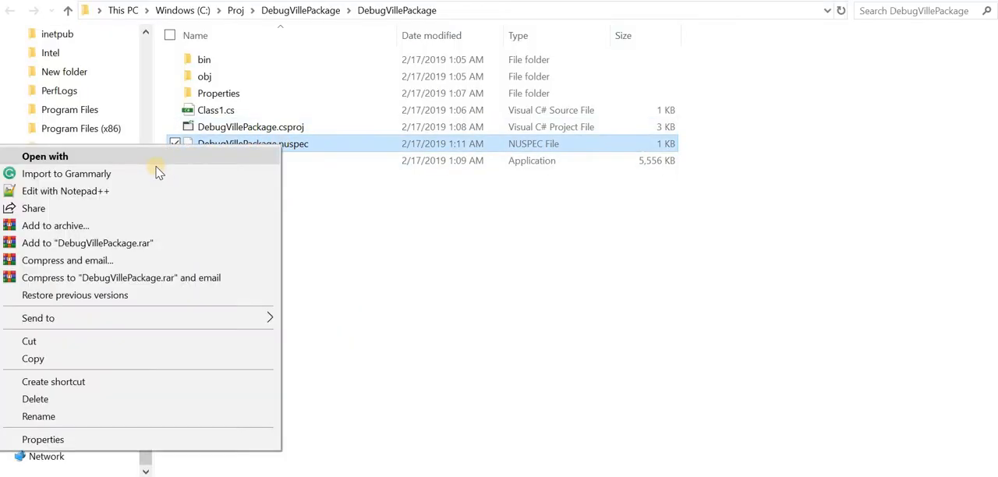
left_click(65, 191)
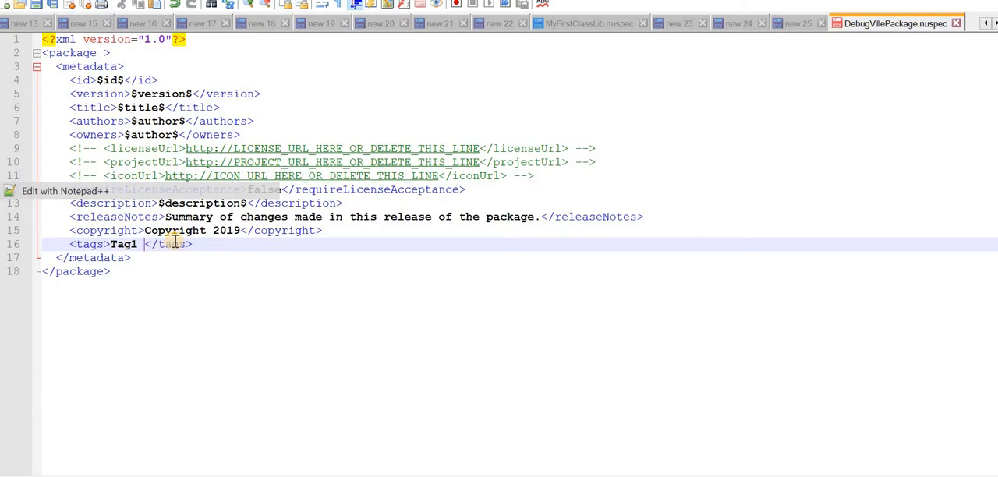
key("BackSpace")
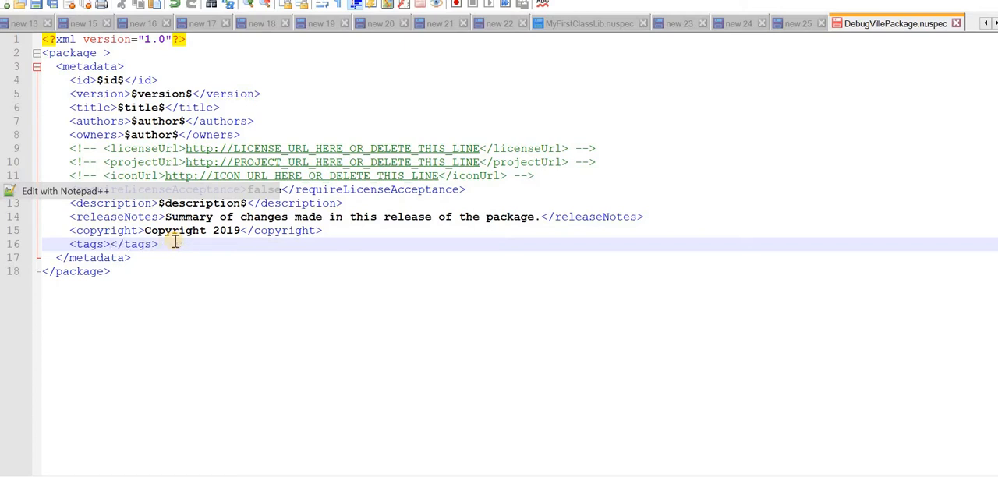
type("C#")
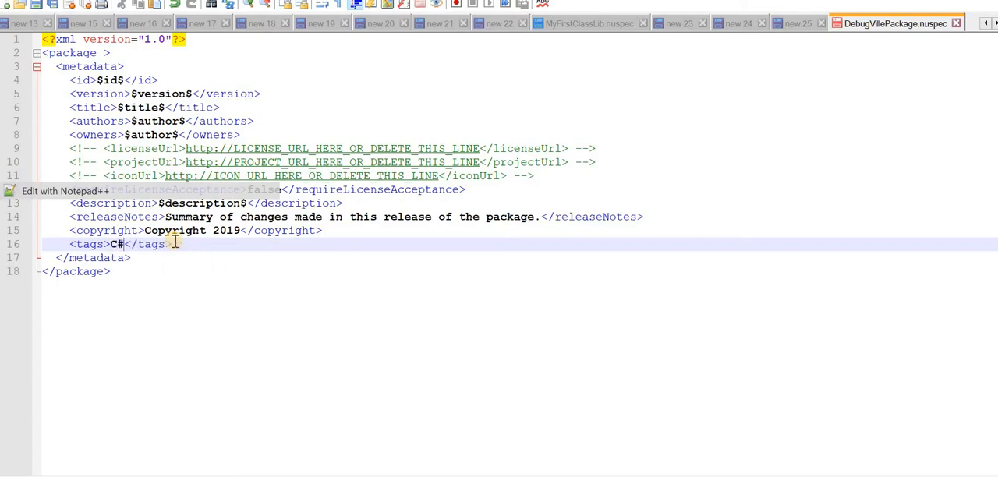
type("Package")
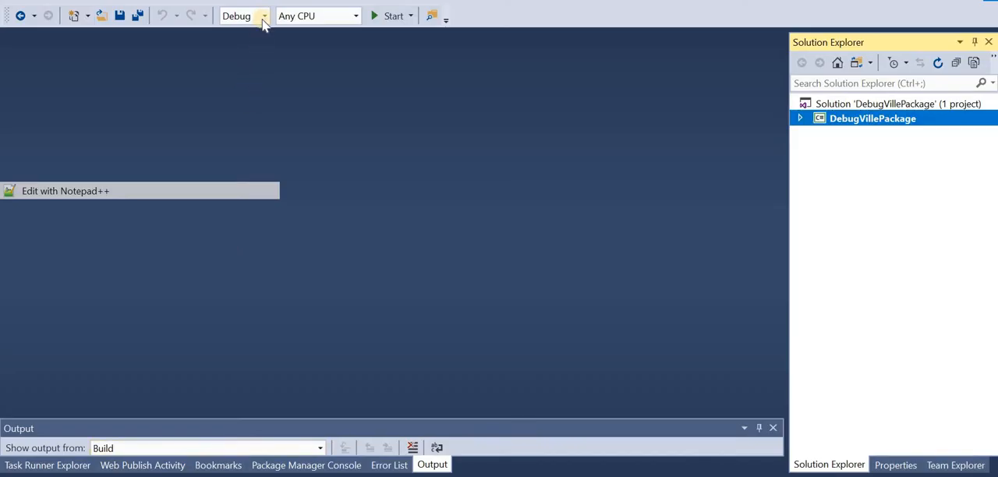
Switch the solution configuration from Debug to Release and build DebugVillePackage.
left_click(237, 15)
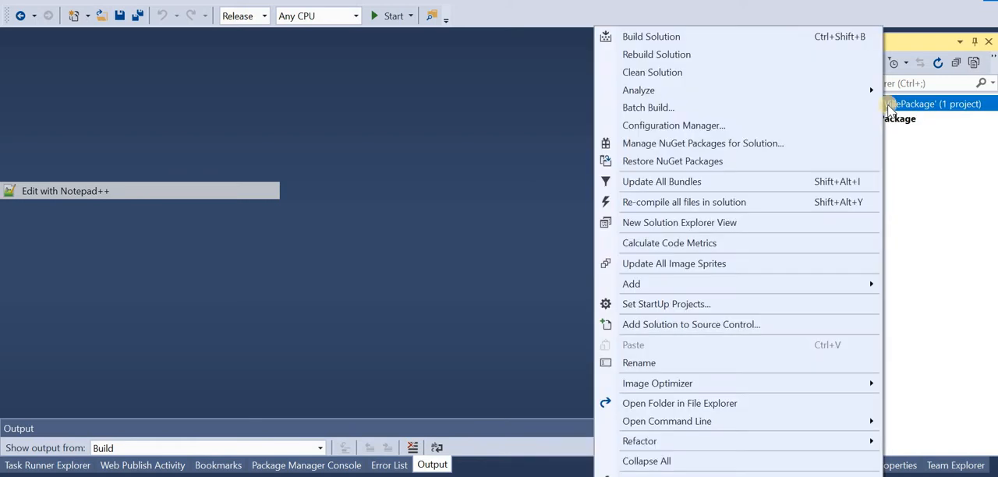
left_click(435, 346)
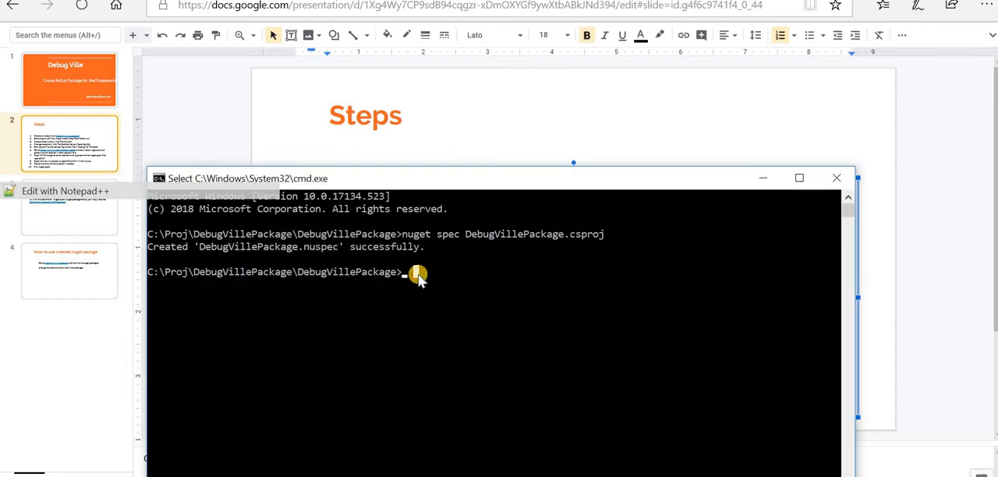
Run 'nuget pack' in the project folder to produce DebugVillePackage.1.0.0.nupkg.
type("nuget")
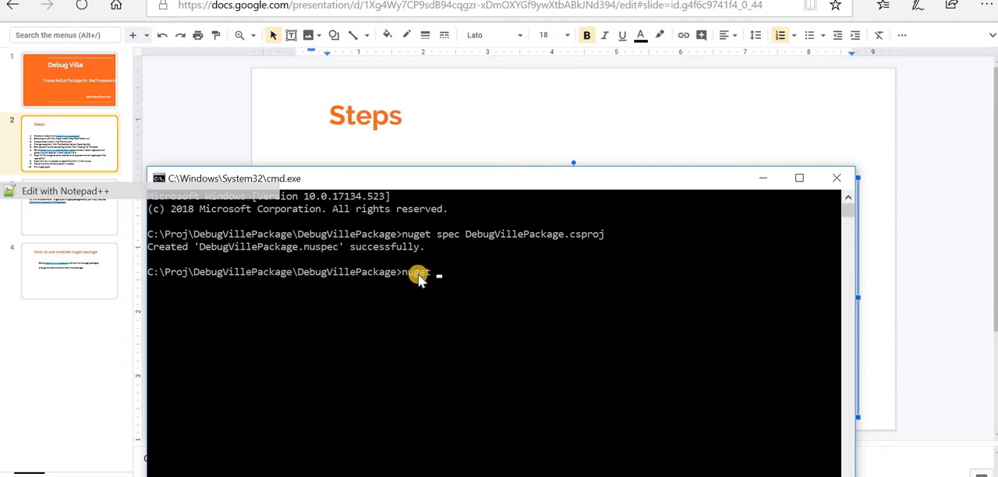
type("pack")
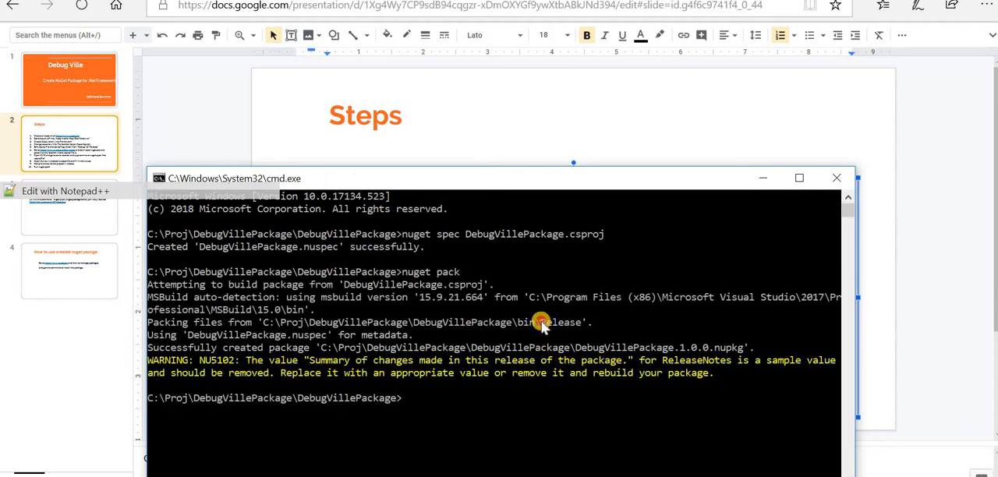
double_click(560, 322)
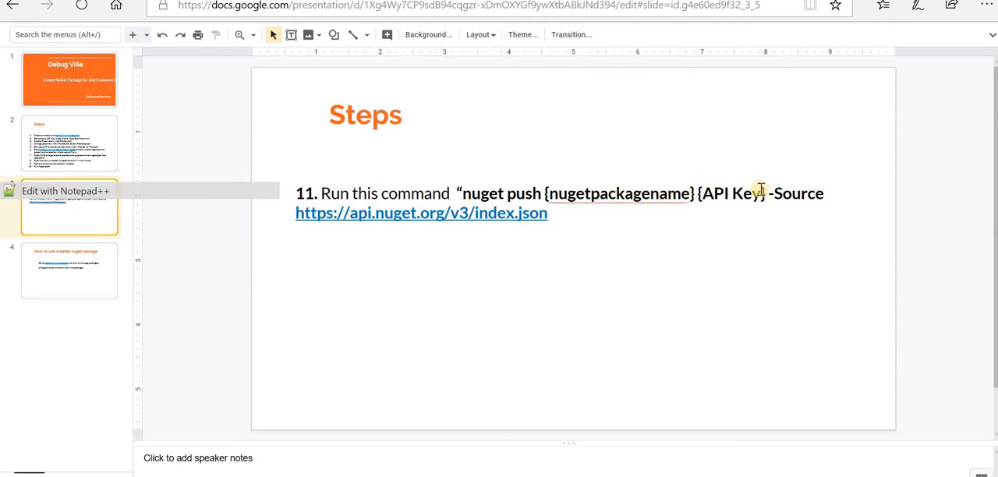
mouse_move(835, 194)
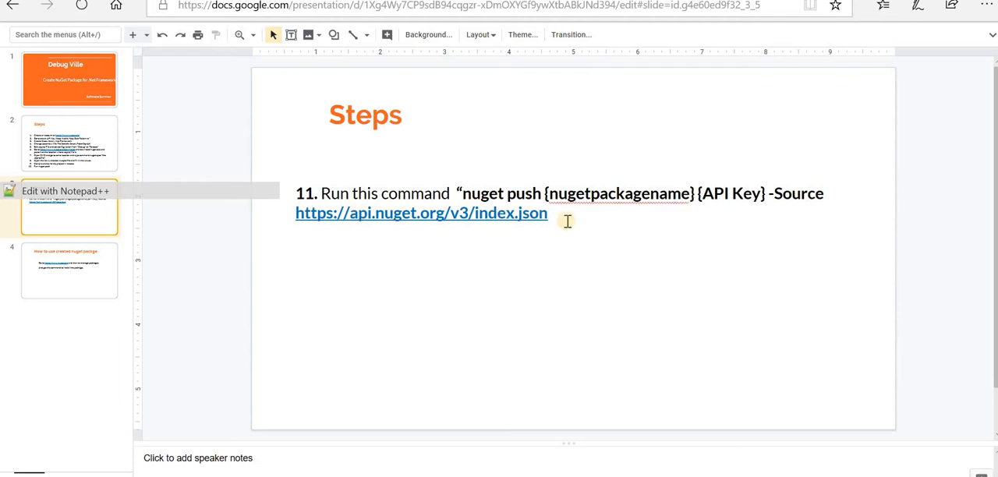
mouse_move(589, 193)
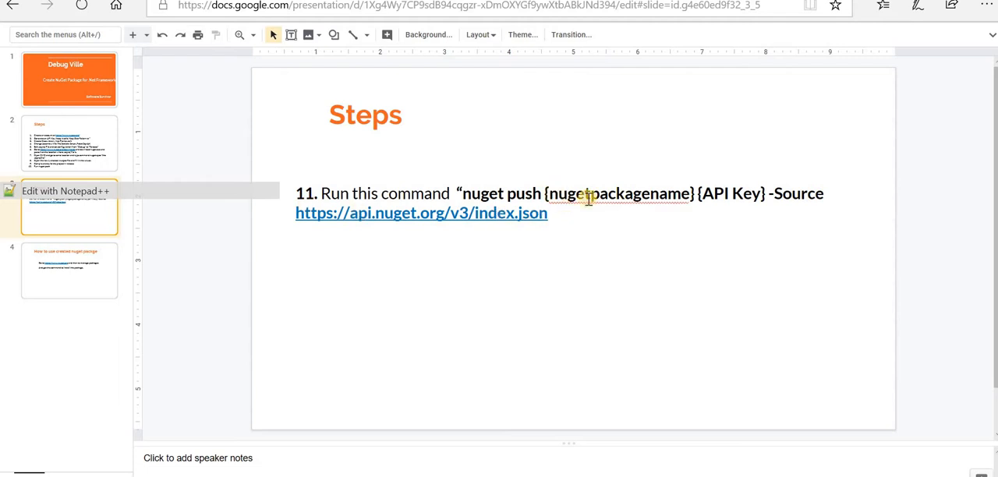
mouse_move(692, 226)
type("nuget pu")
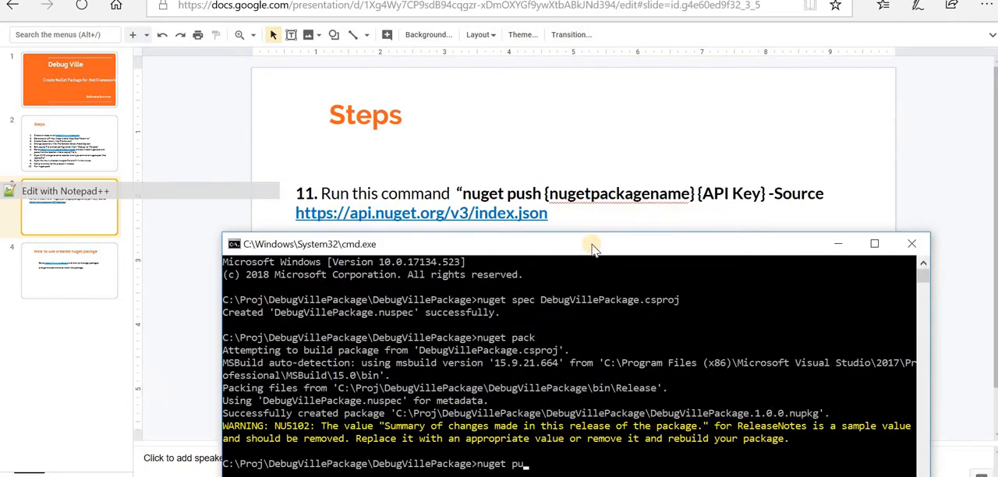
Type a nuget push command for DebugVillePackage.1.0.0.nupkg.
type("sh")
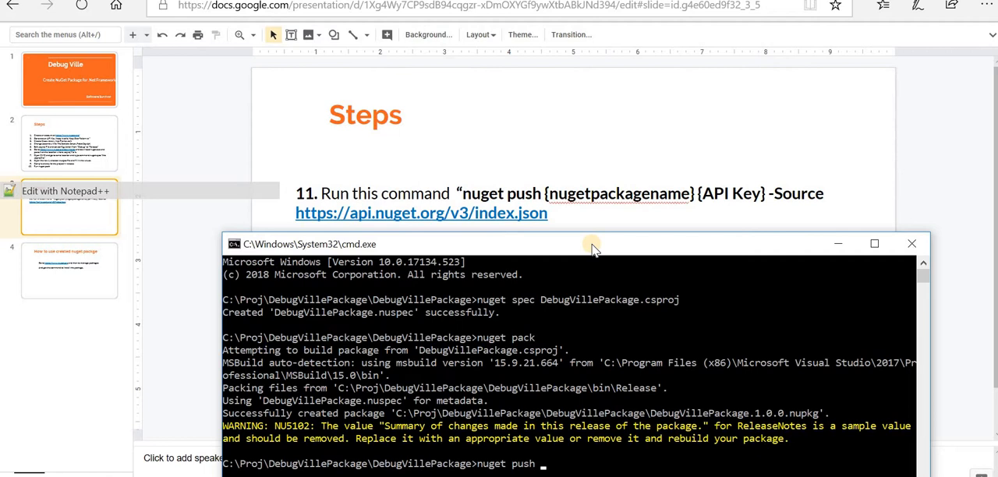
type("DebugVillePackage.1.0.0.nupkg")
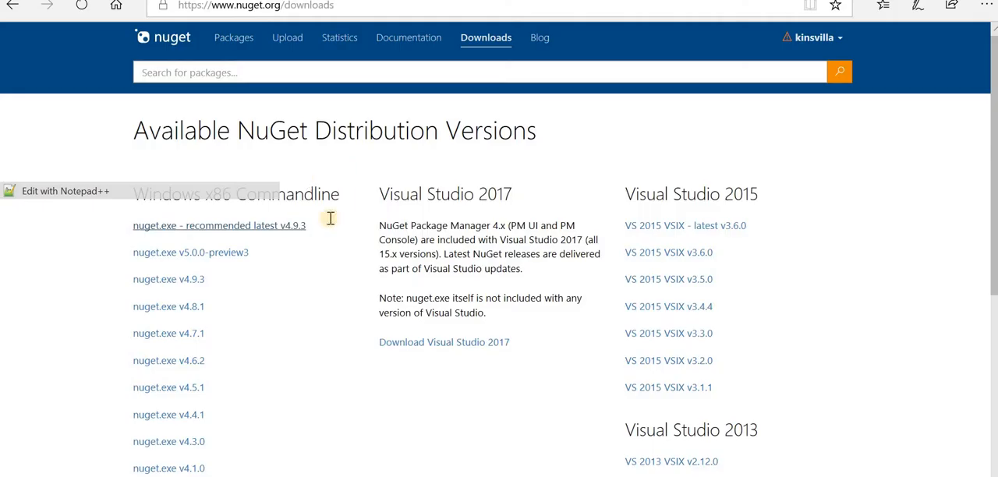
Type 'nuget push DebugVillePackage.1.0.0.nupkg' with a placeholder key and a -Source flag.
left_click(811, 37)
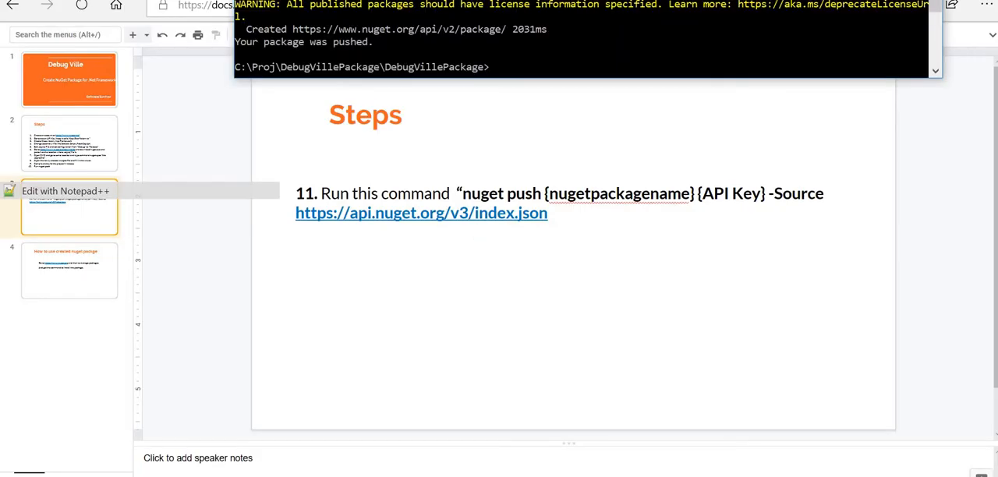
mouse_move(526, 30)
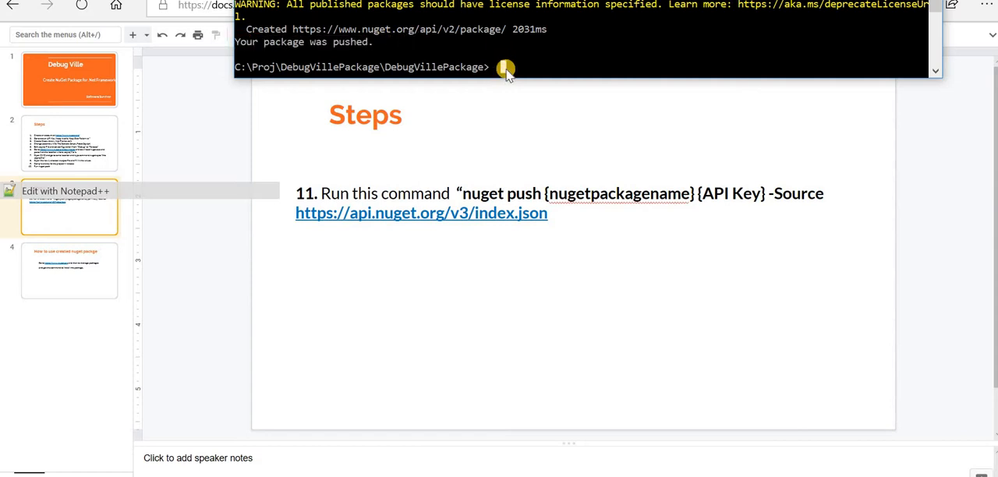
type("nuget push")
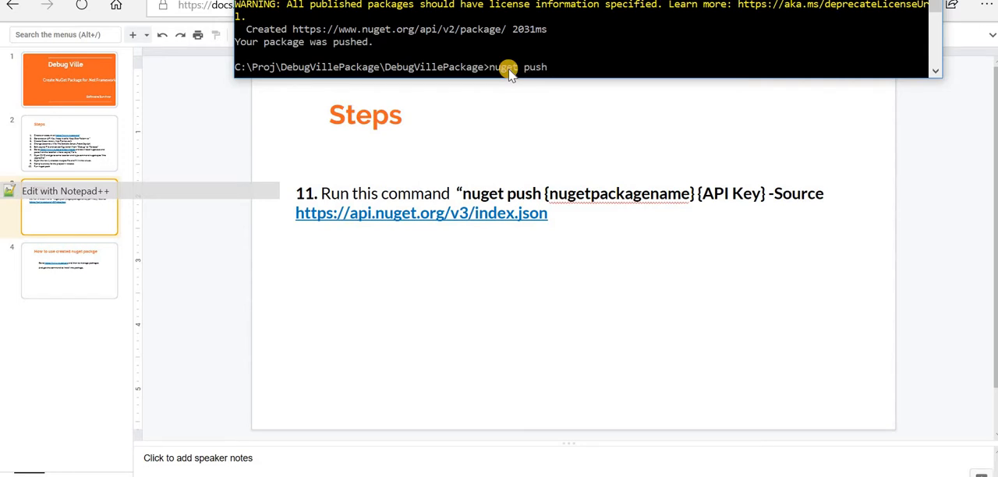
type("DebugVillePackage.1.0.0.nupkg")
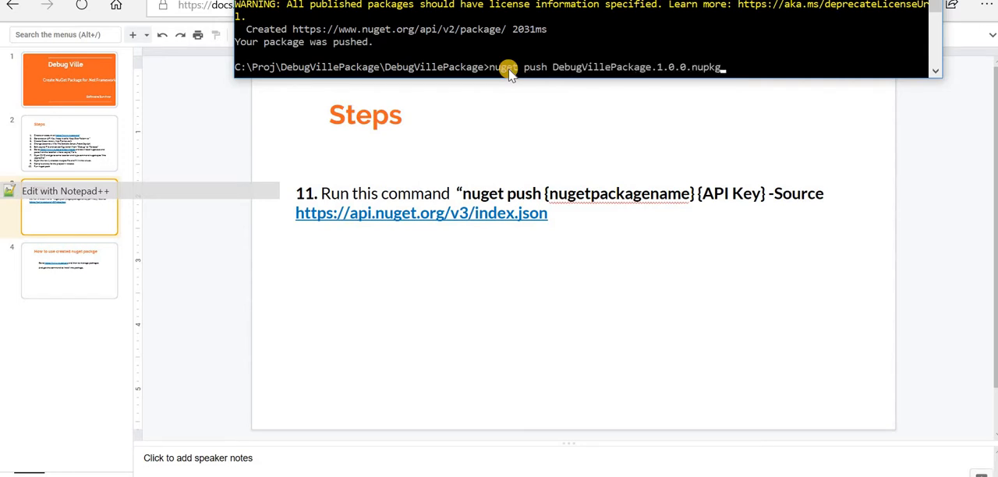
type("asdgfasdgas")
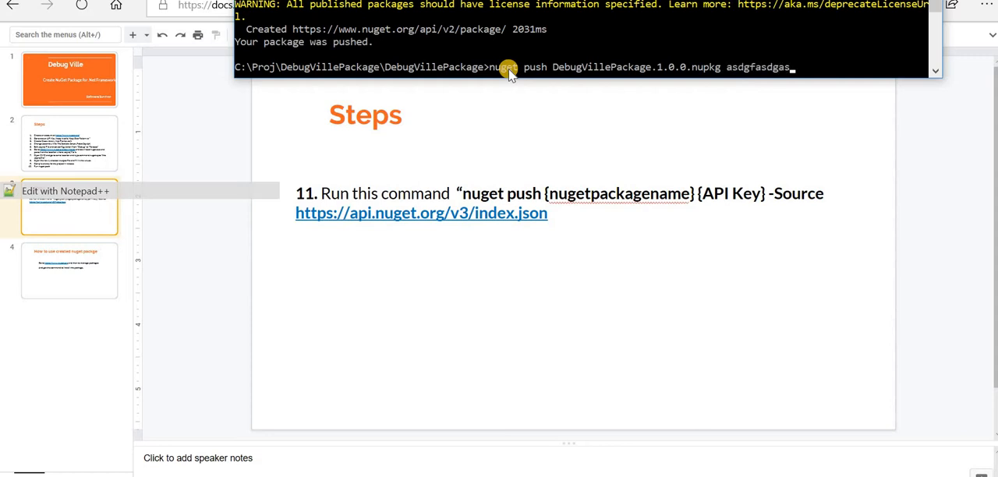
type("asdf -Source")
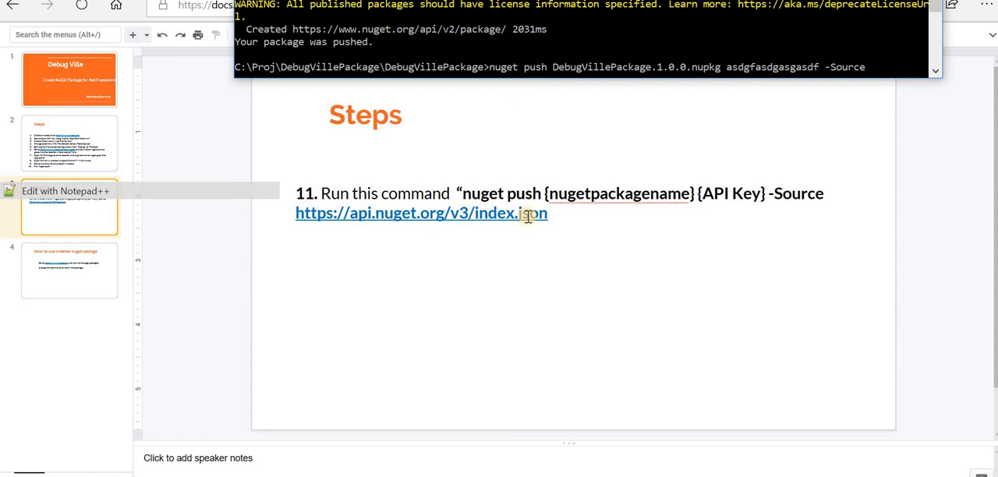
left_click(421, 213)
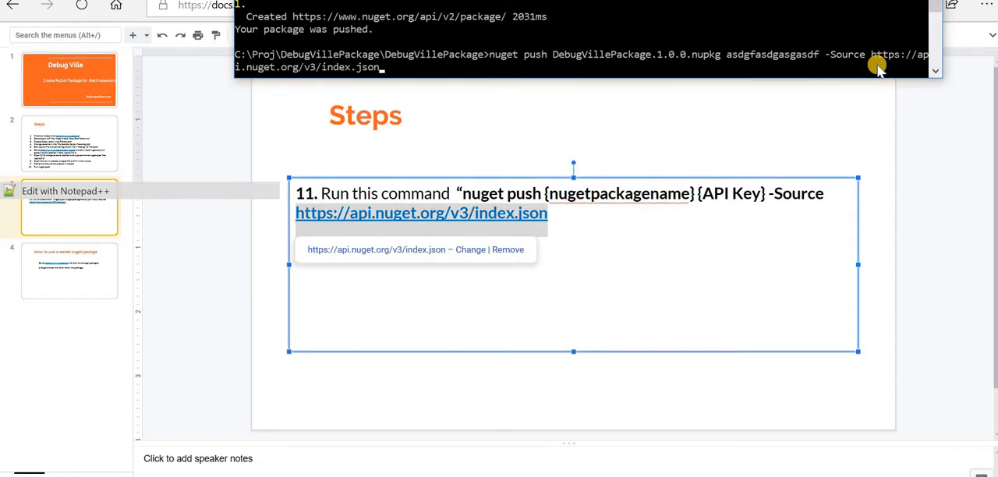
mouse_move(831, 62)
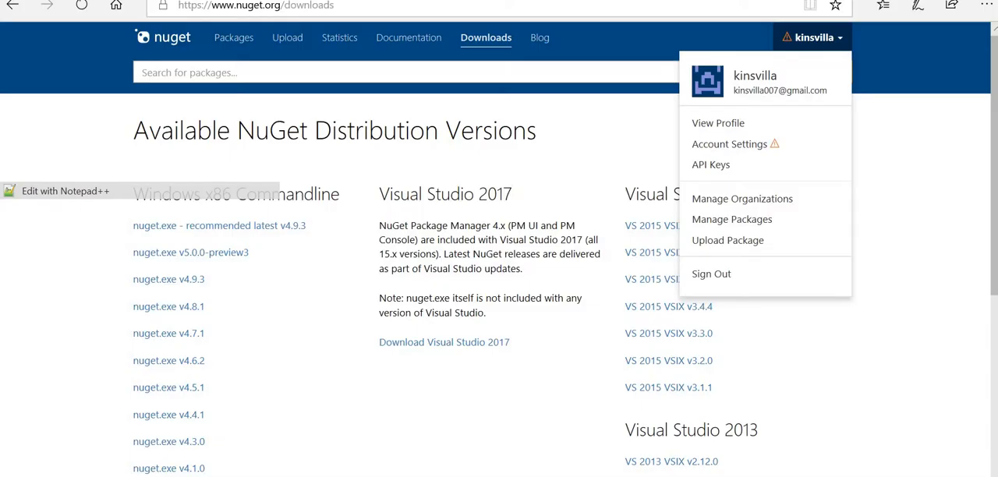
Open Manage Packages from the account menu and expand Unlisted Packages.
left_click(811, 38)
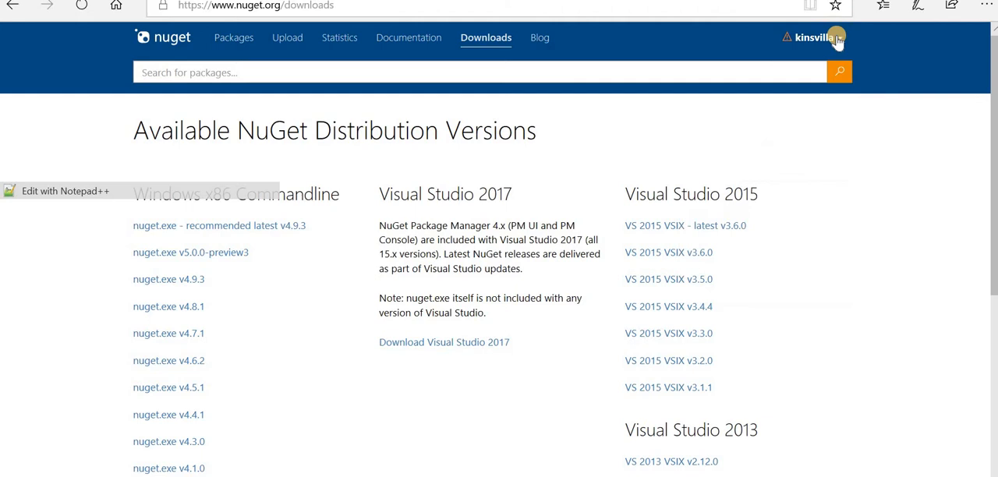
left_click(811, 37)
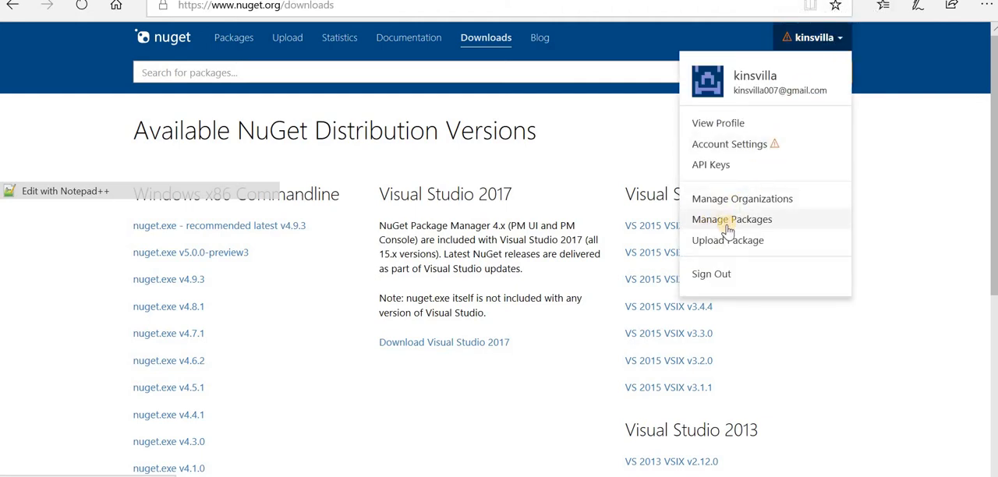
left_click(731, 219)
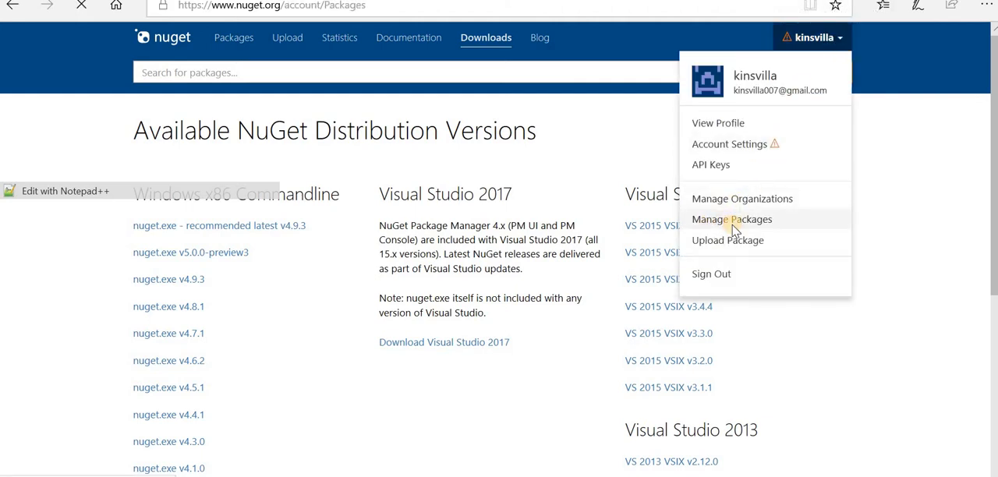
left_click(731, 219)
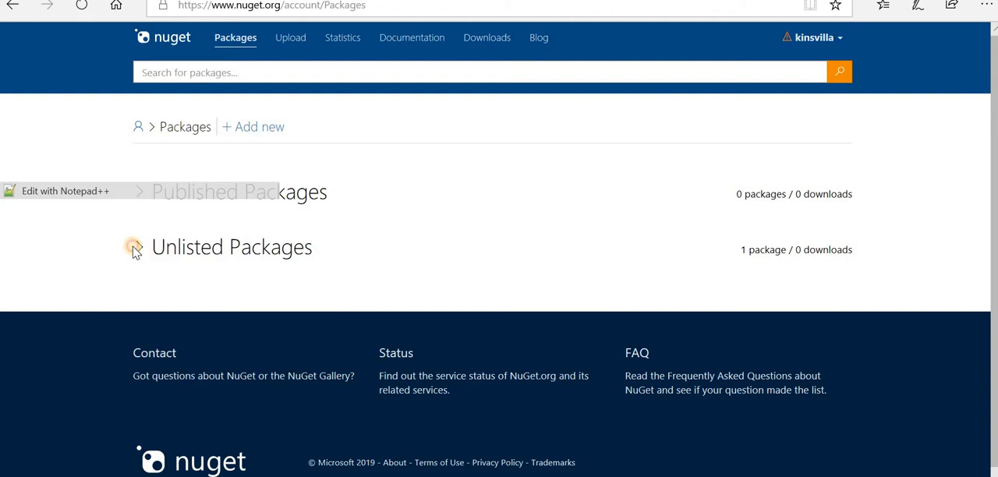
left_click(139, 247)
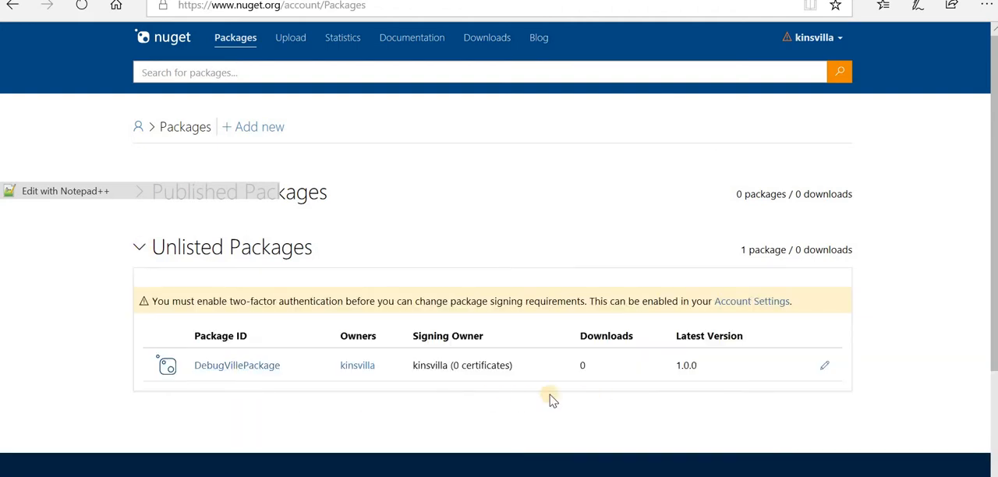
left_click(139, 247)
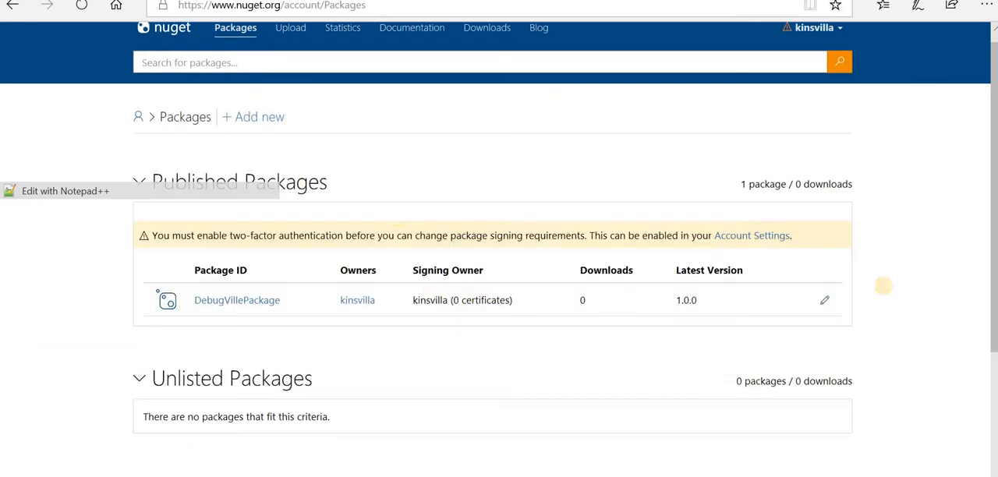
mouse_move(476, 327)
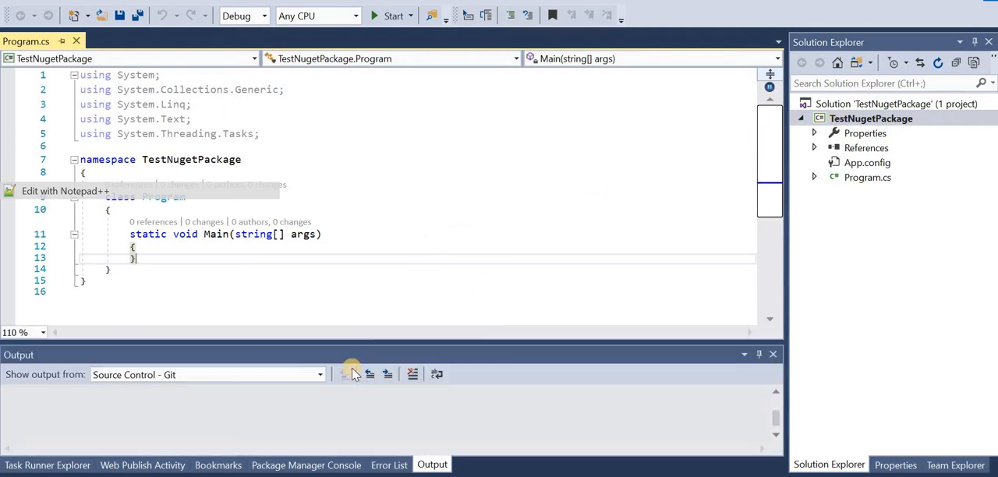
Open the DebugVillePackage package page from the Published Packages list.
left_click(305, 465)
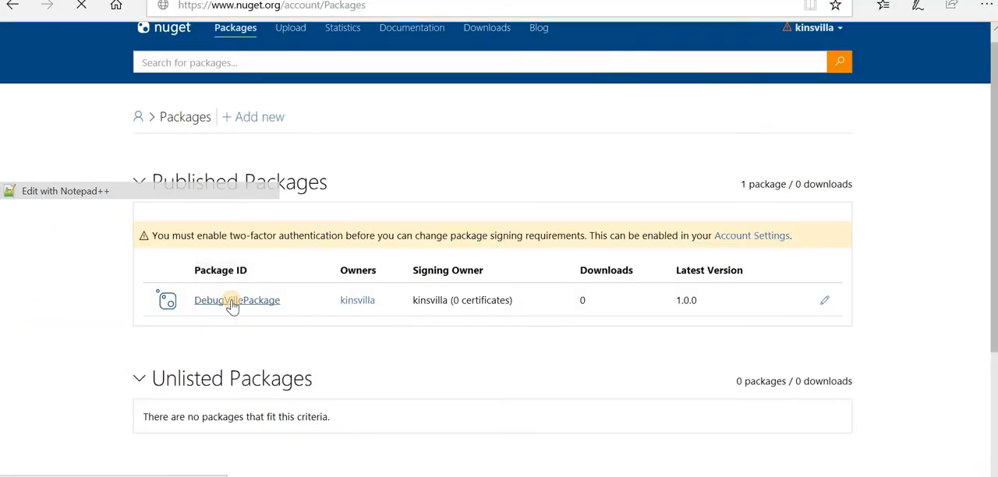
left_click(236, 299)
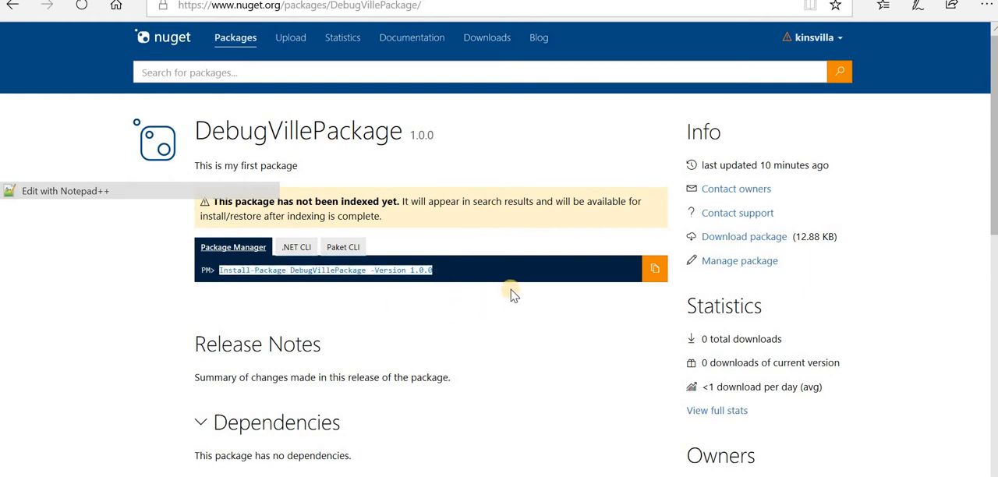
mouse_move(78, 468)
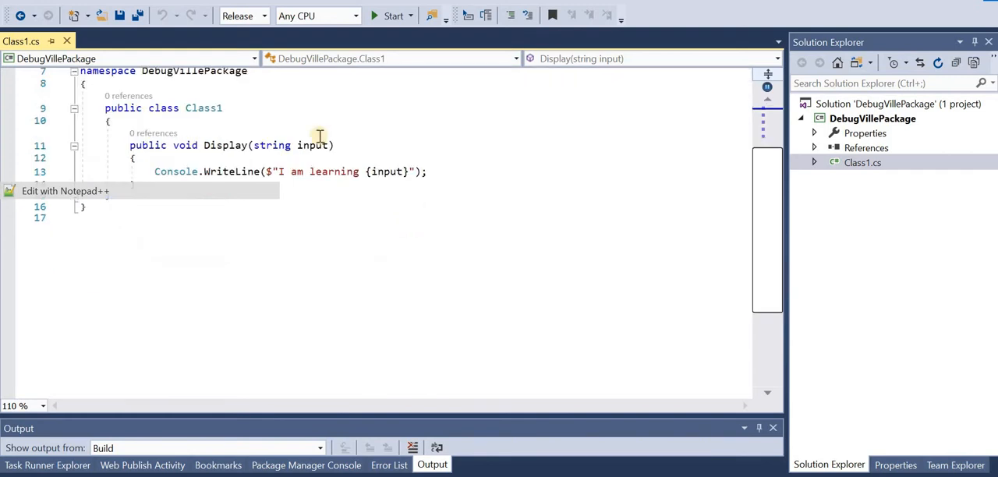
Add 'using DebugVillePackage;' and create 'Class1 c1 = new Class1();' in Main.
double_click(203, 108)
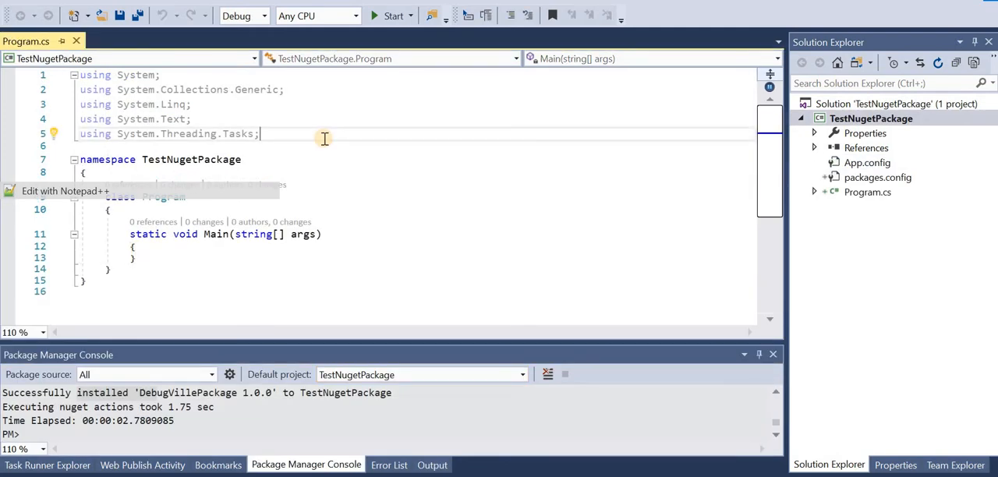
type("using DebugVillePackage;")
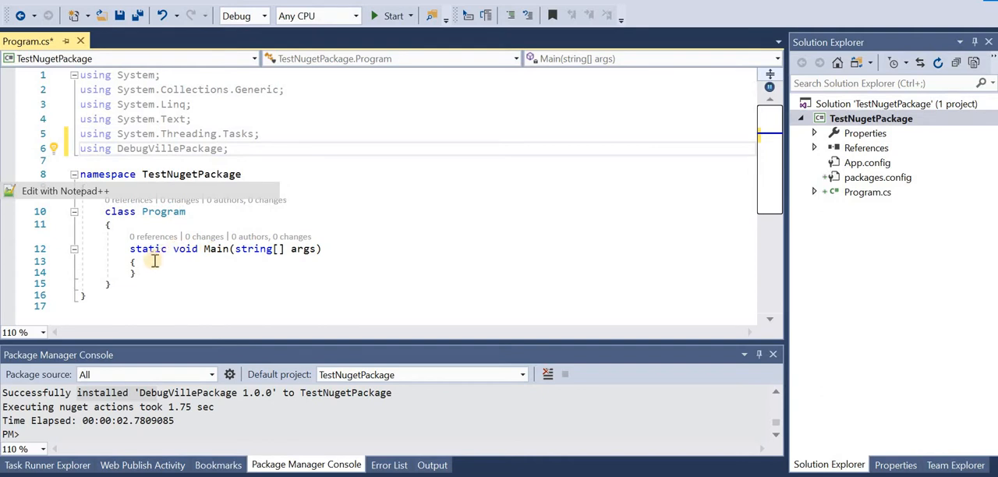
type("cla")
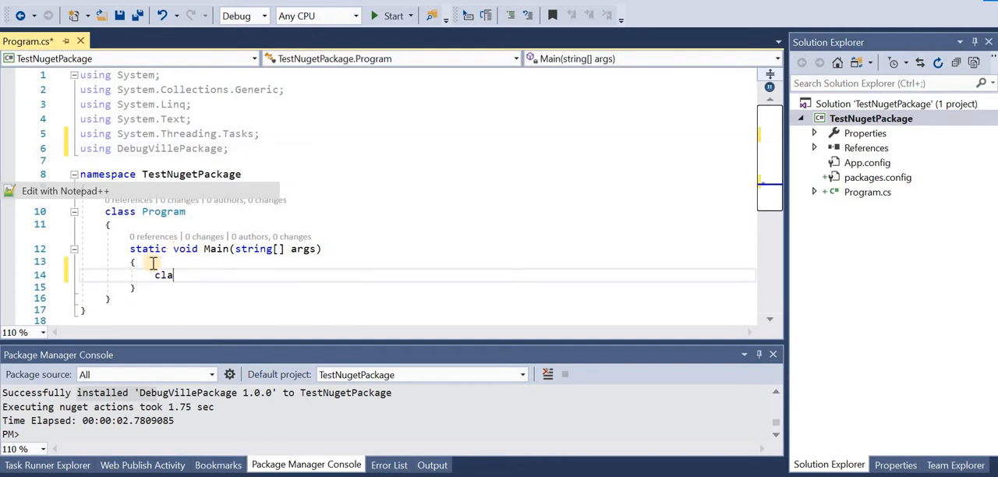
type("Class1 c1 = new Class1();")
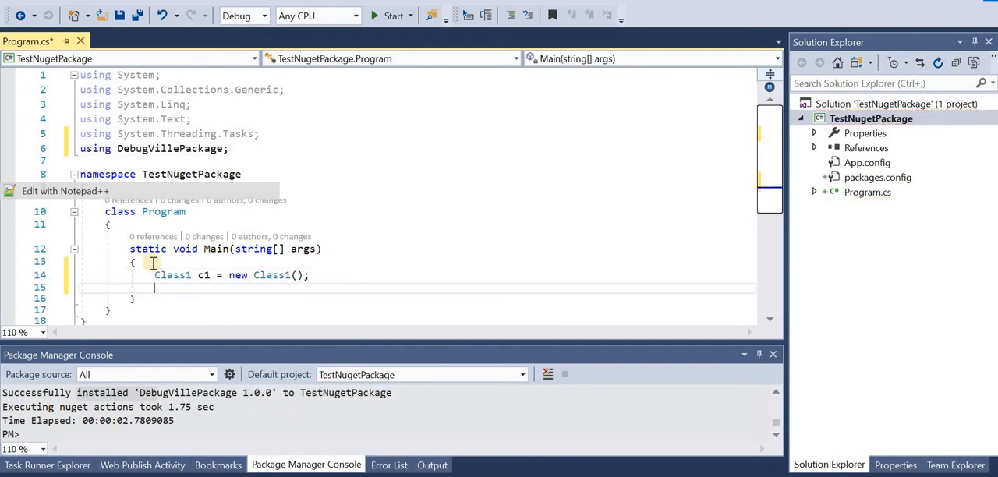
Call c1.Display("Nuget Package") in Main.
type("c1.")
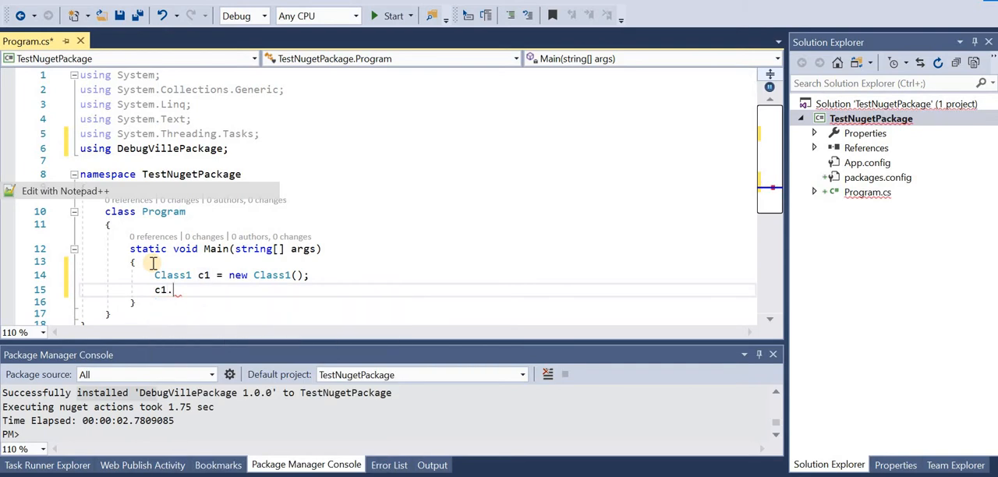
type("Display();")
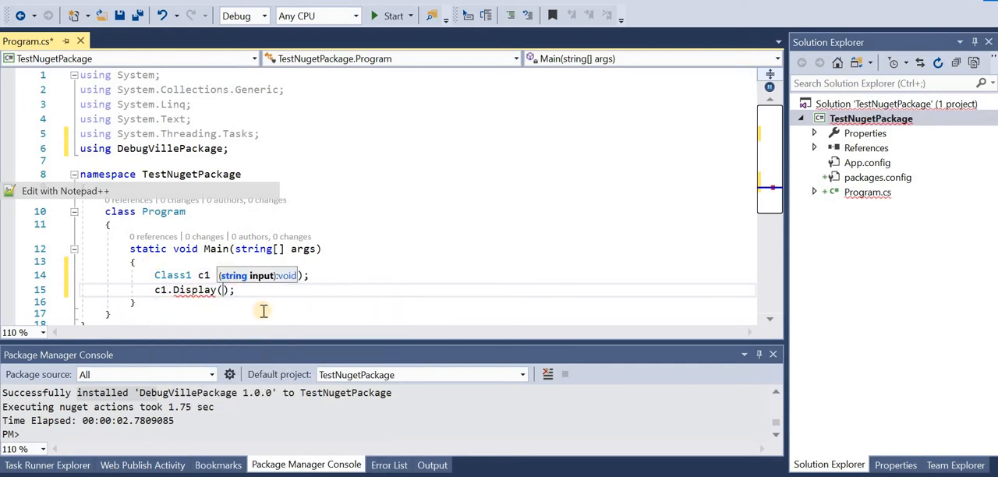
type("\"")
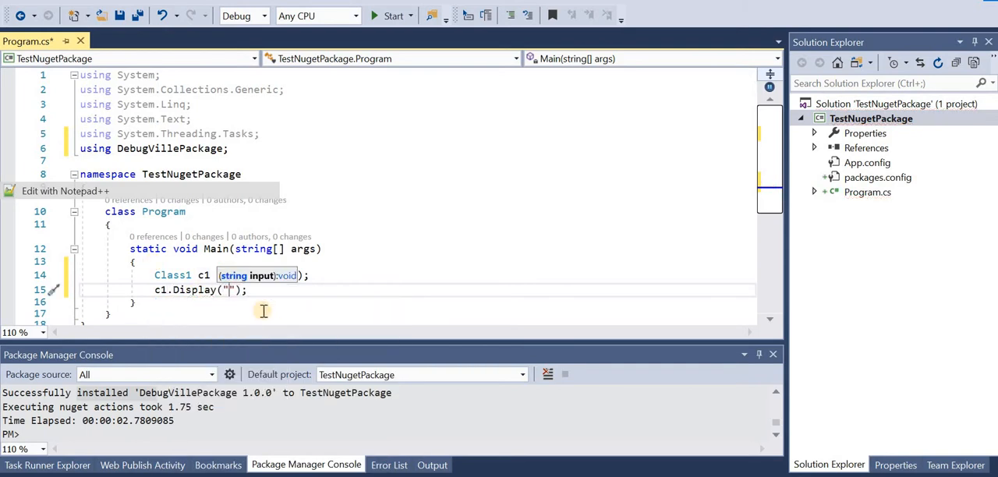
type("Nuget")
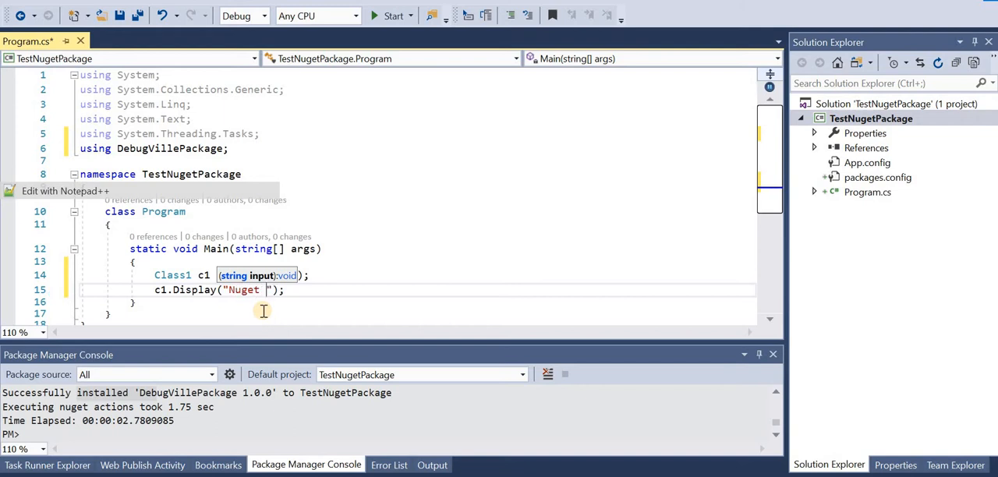
type("Package")
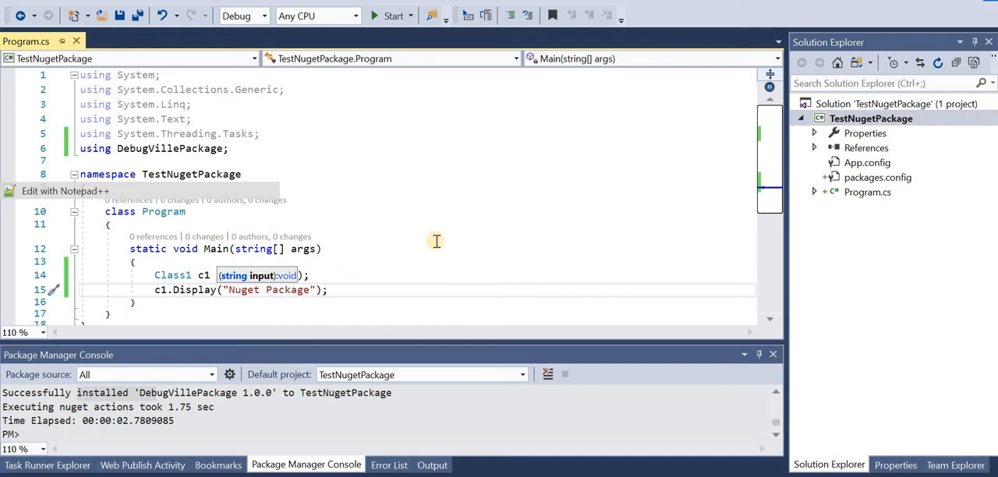
left_click(393, 15)
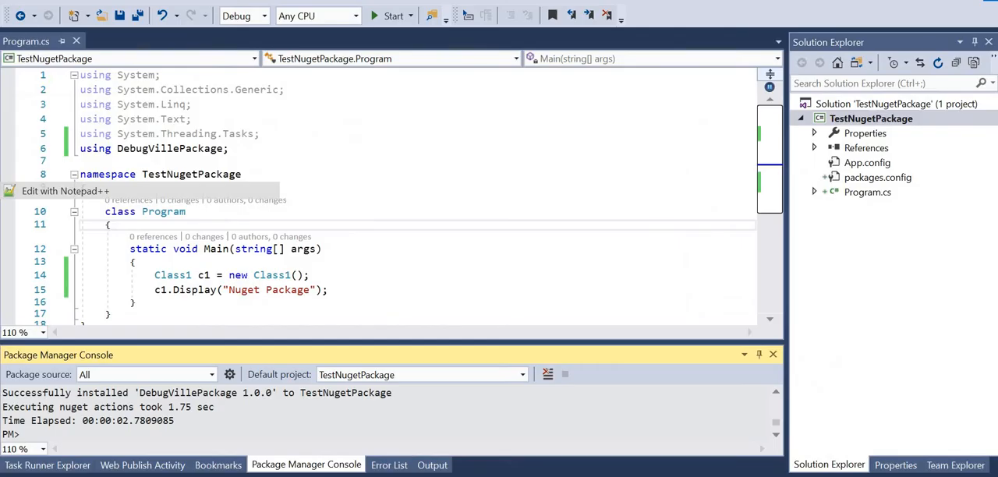
key("alt+tab")
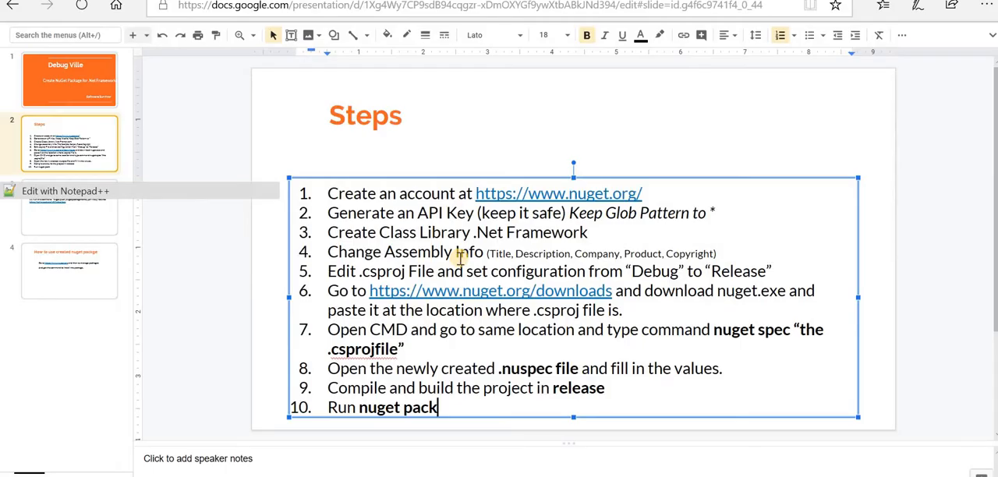